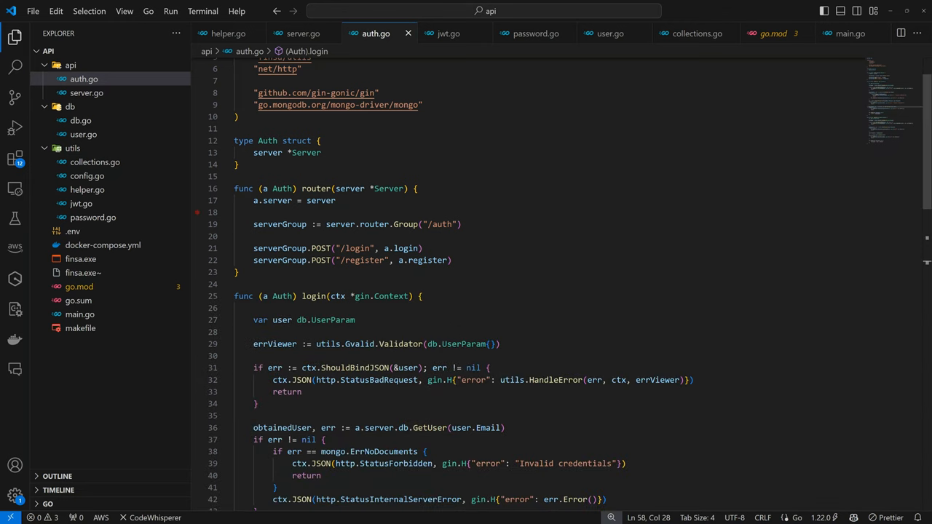
- Create a new middlewares.go file inside the utils folder
{"action": "left_click", "coordinate": [152, 51]}
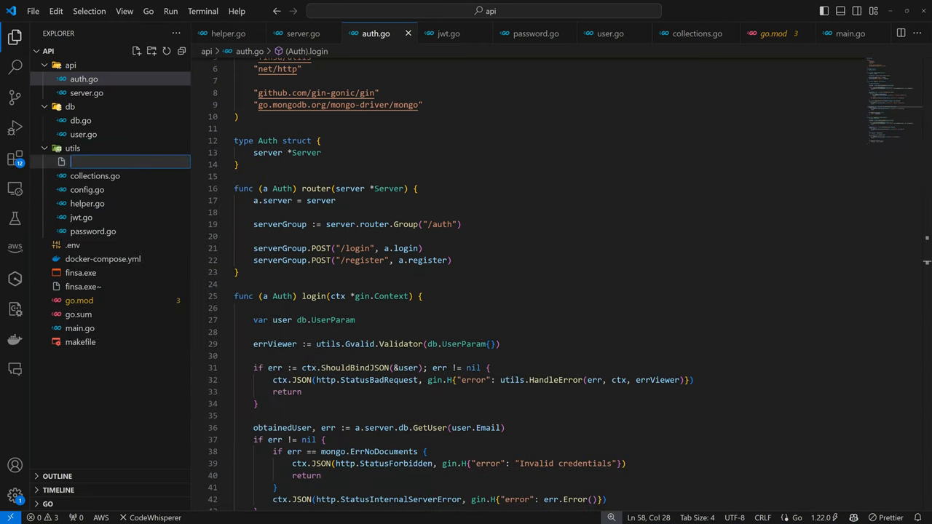
{"action": "type", "text": "midd"}
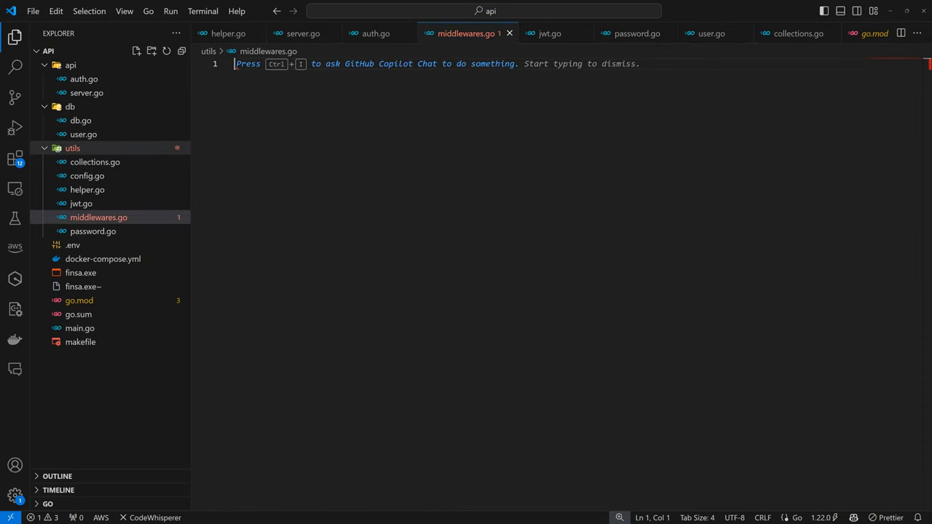
- Begin middlewares.go with package utils and declare the AuthenticatedMiddleware function
{"action": "type", "text": "package utils"}
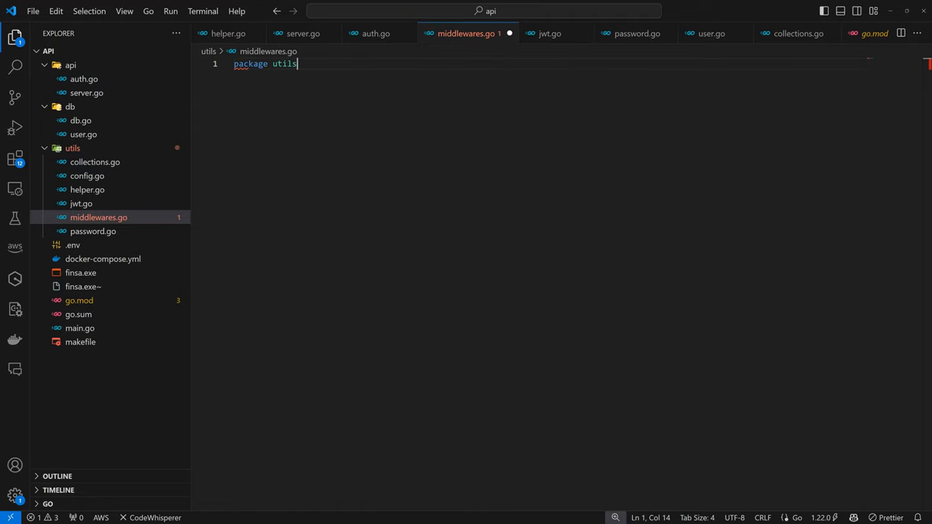
{"action": "key", "text": "Enter"}
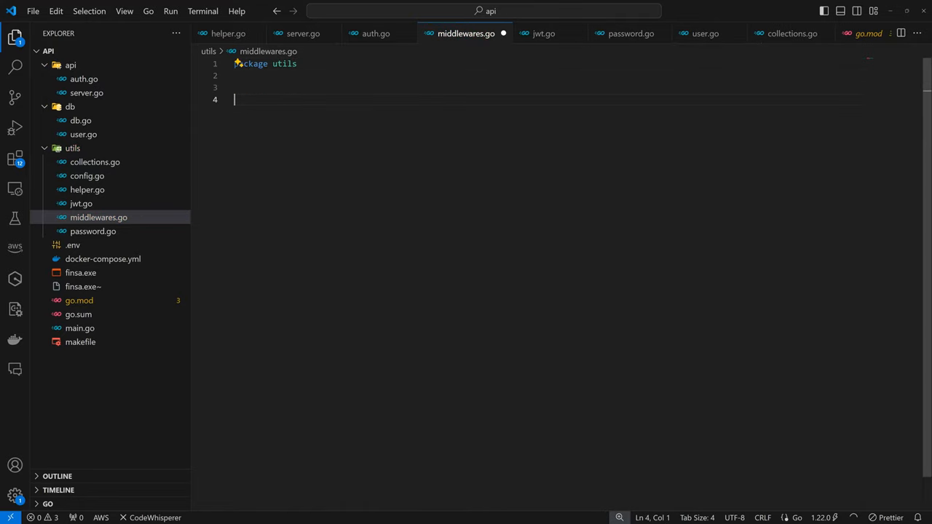
{"action": "type", "text": "func Authentic"}
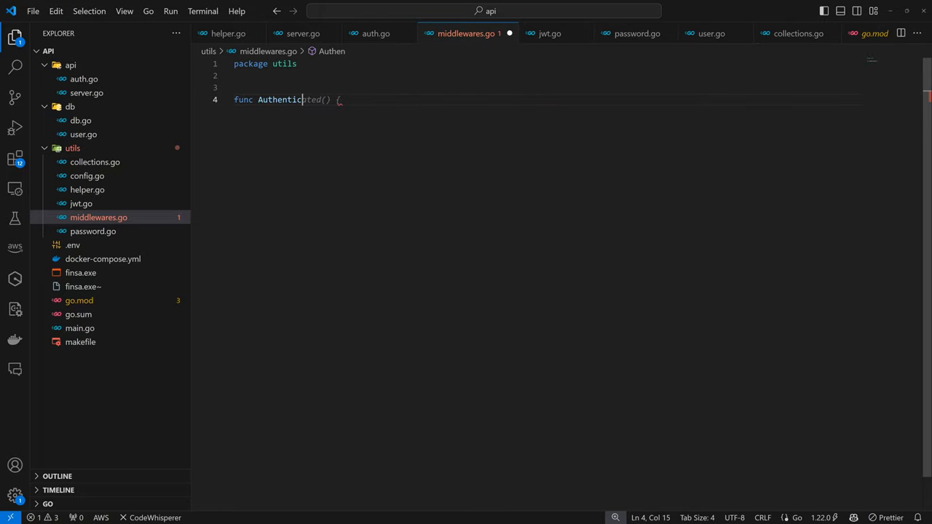
{"action": "type", "text": "ated"}
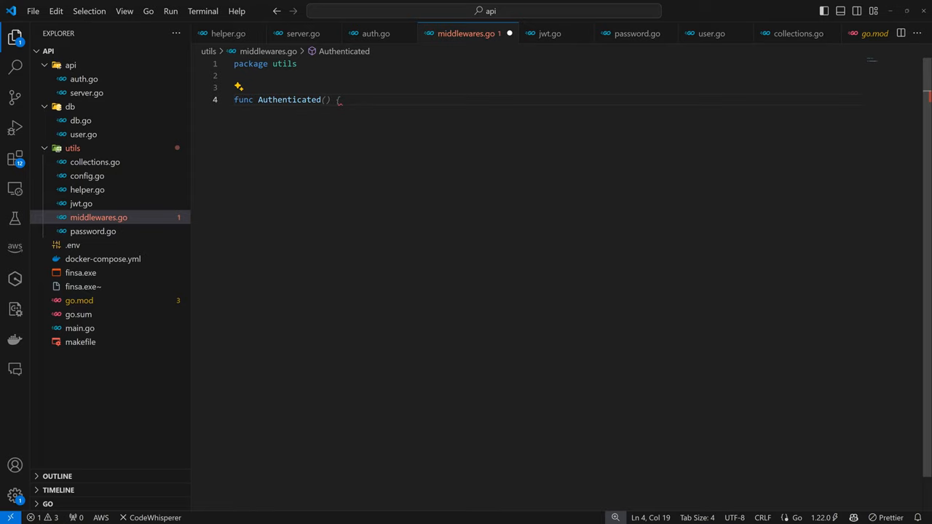
{"action": "type", "text": "Middle"}
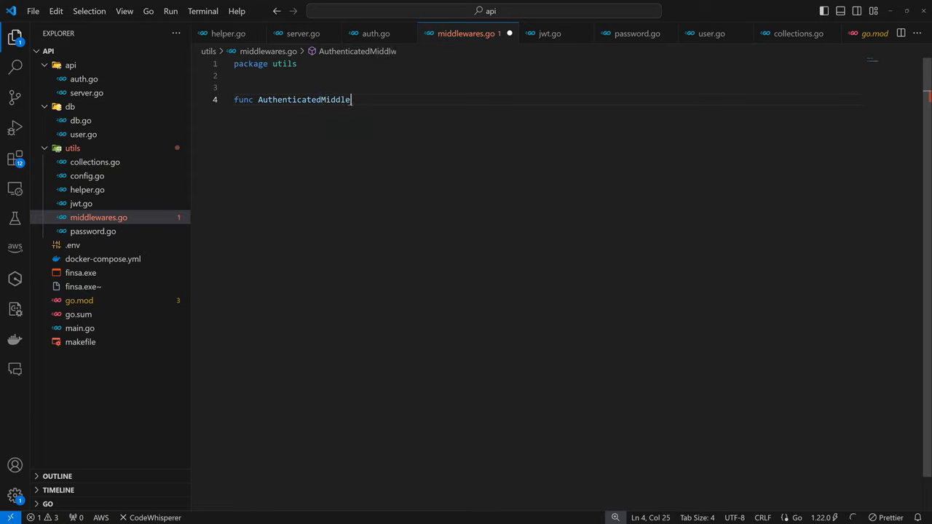
{"action": "type", "text": "ware("}
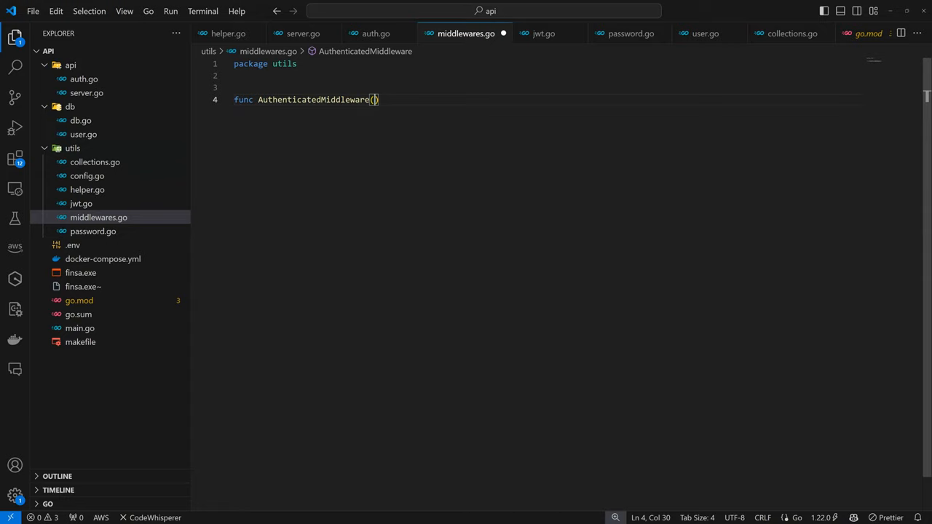
- Give AuthenticatedMiddleware a jwt *JWT parameter and a gin.HandlerFunc return type, importing gin
{"action": "type", "text": "j"}
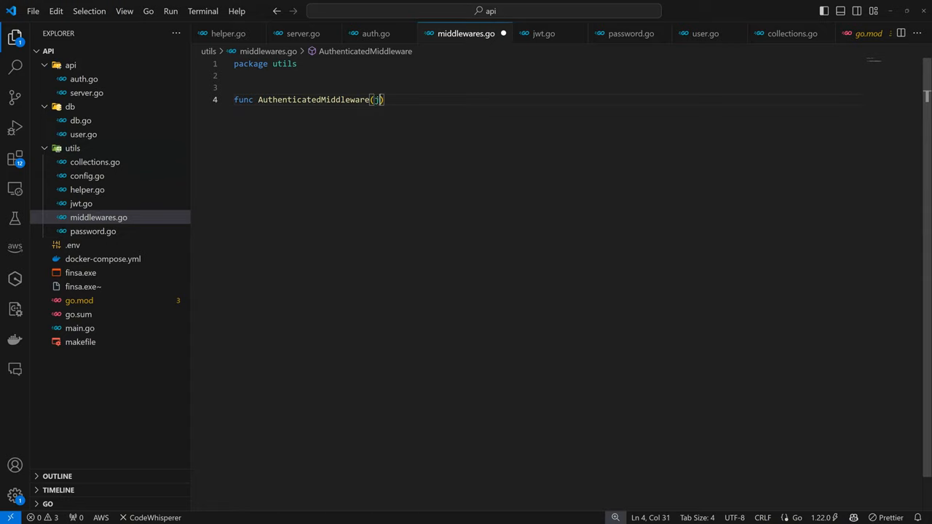
{"action": "type", "text": "jwt"}
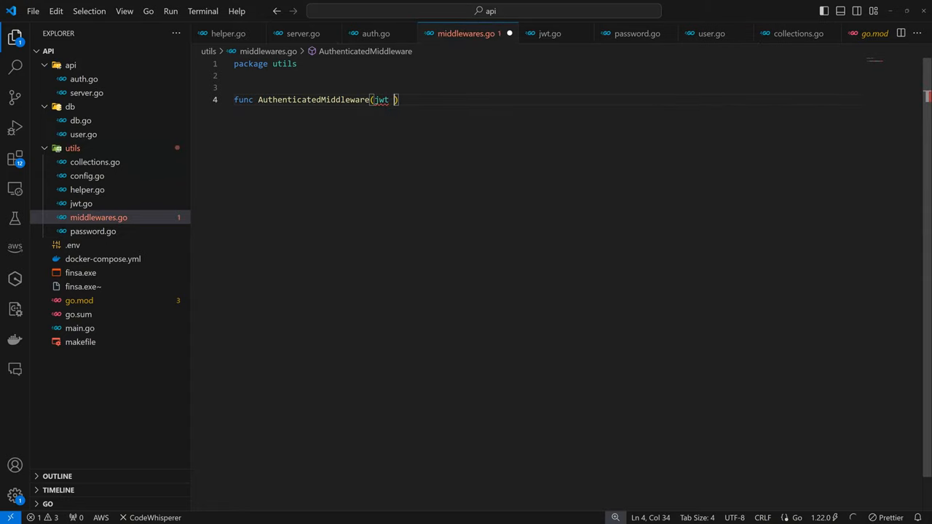
{"action": "type", "text": "*"}
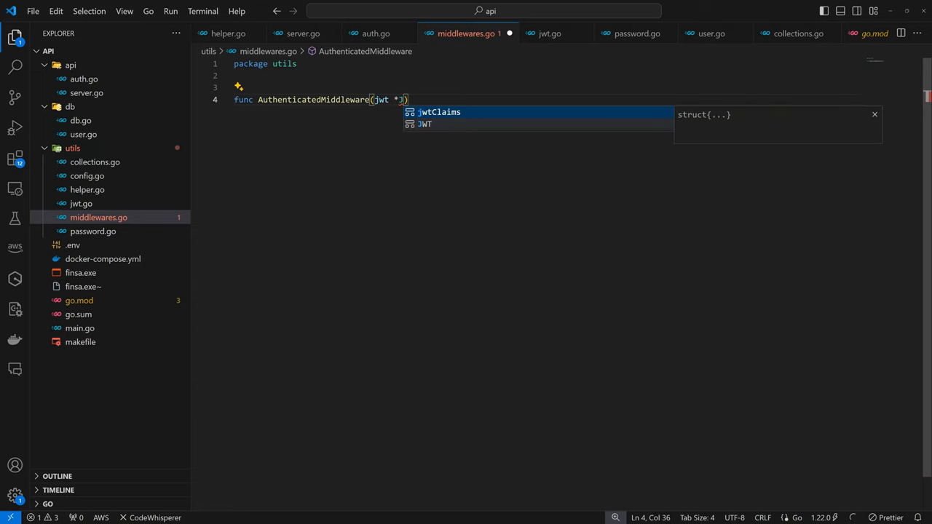
{"action": "key", "text": "Tab"}
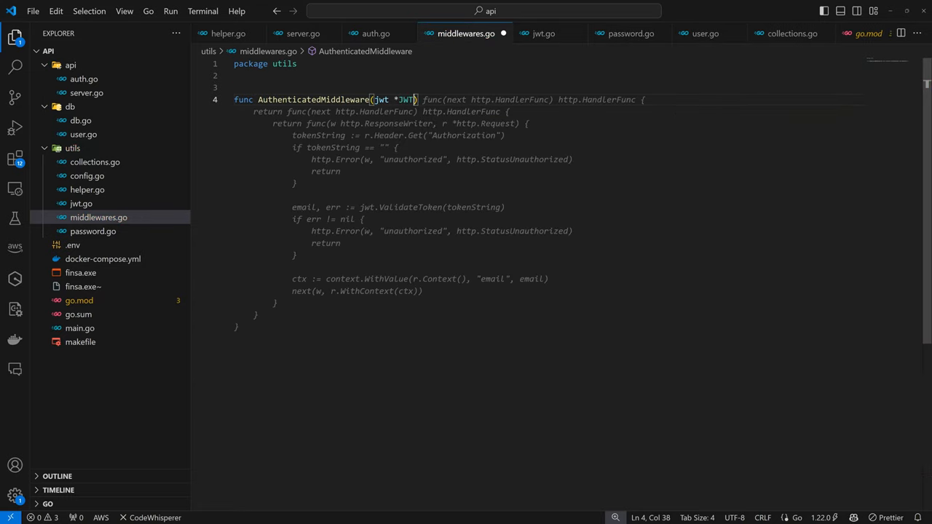
{"action": "type", "text": "gin.HandlerFunc"}
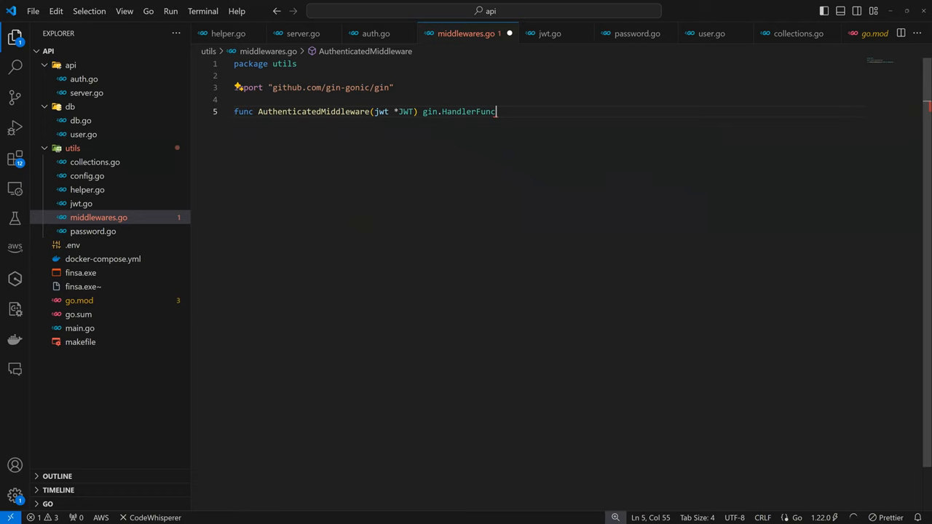
{"action": "type", "text": "{"}
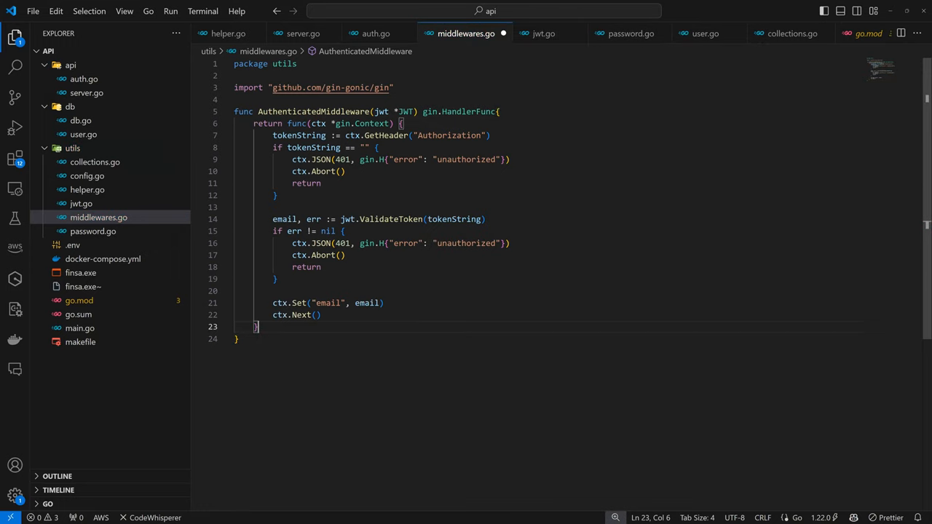
{"action": "mouse_move", "coordinate": [314, 110]}
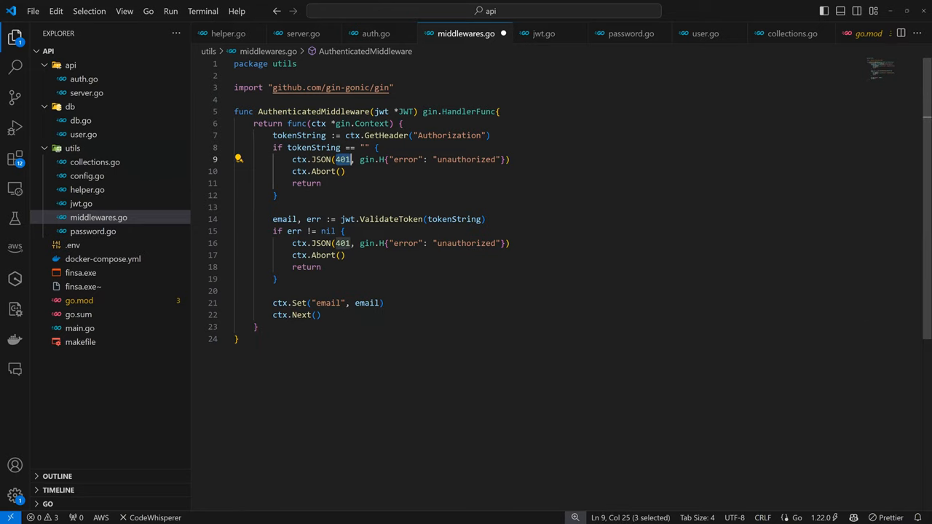
- Respond with http.StatusUnauthorized on a missing token, importing net/http
{"action": "type", "text": "http."}
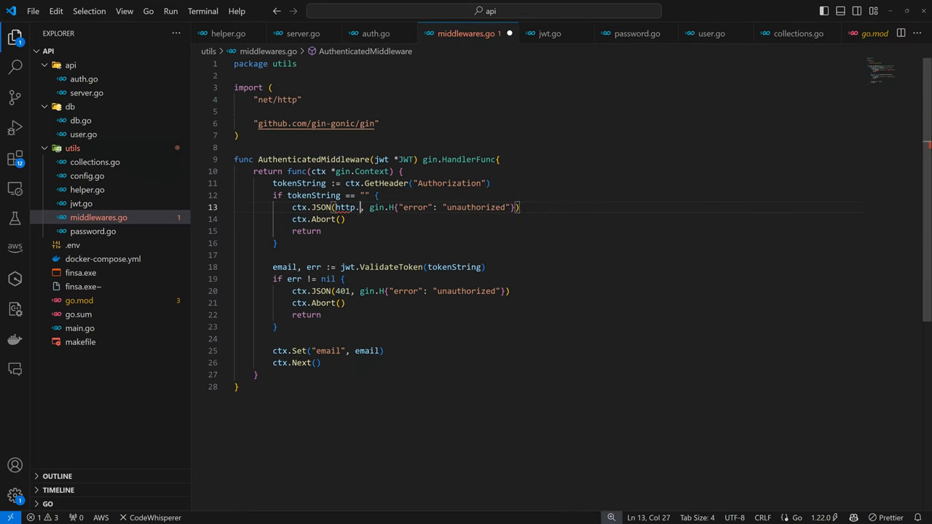
{"action": "type", "text": "StatusUnauthorized"}
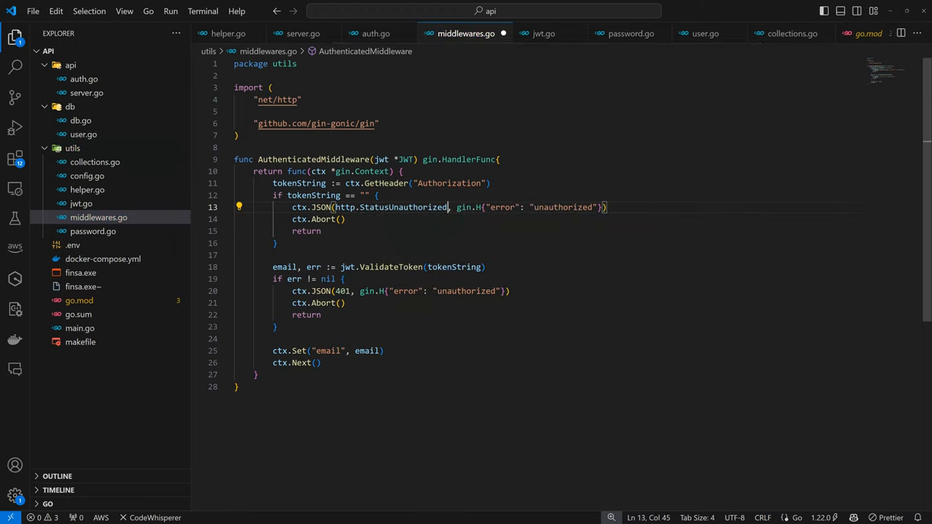
{"action": "scroll", "scroll_direction": "down", "scroll_amount": 3}
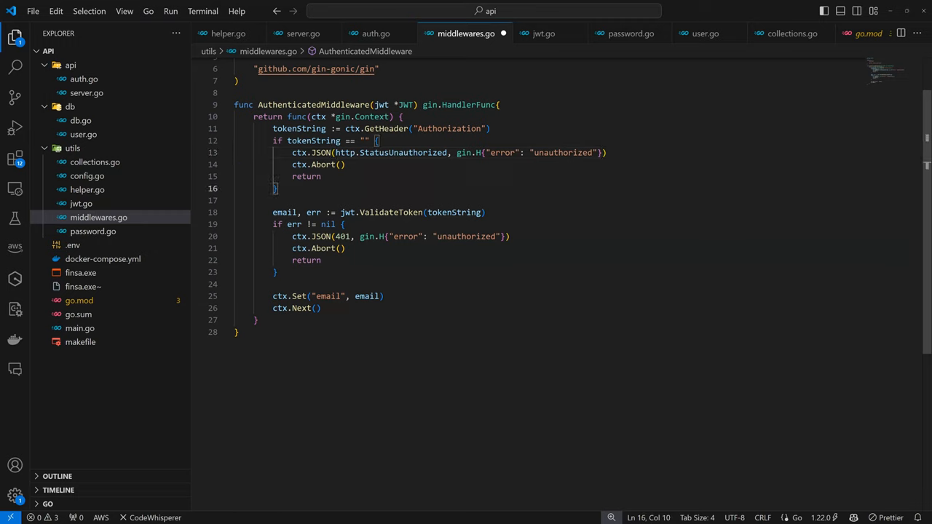
- Split the Authorization header on a space into tokenSplit with strings.Split
{"action": "type", "text": "tokenSplit := strings.Split(tokenString, \"Bearer"}
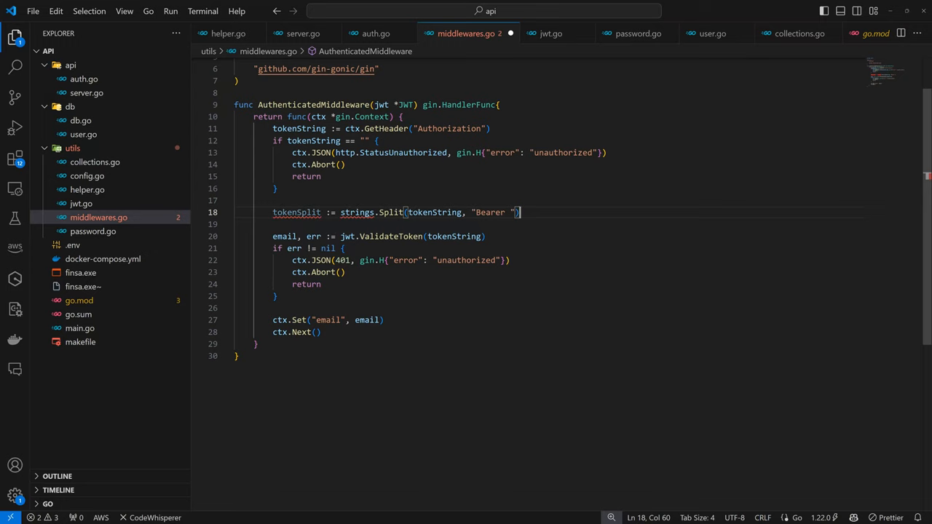
{"action": "key", "text": "Backspace"}
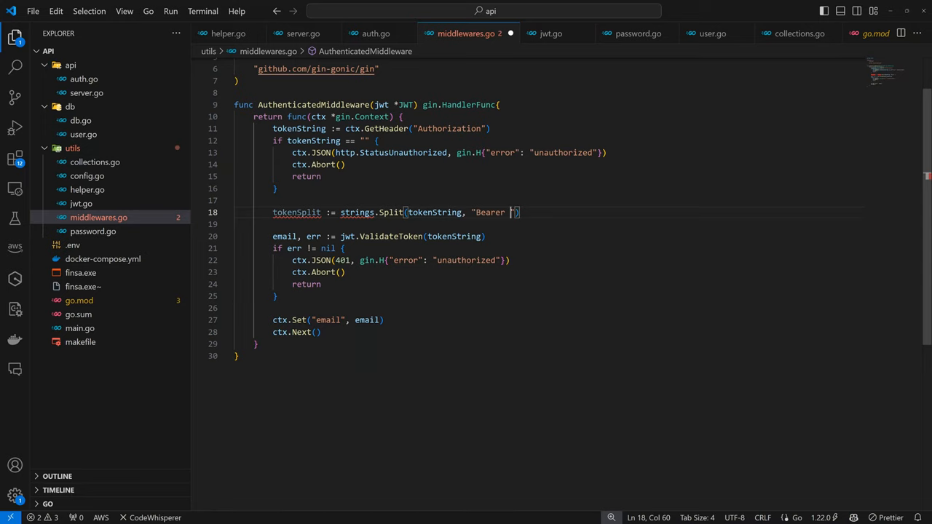
{"action": "key", "text": "BackSpace"}
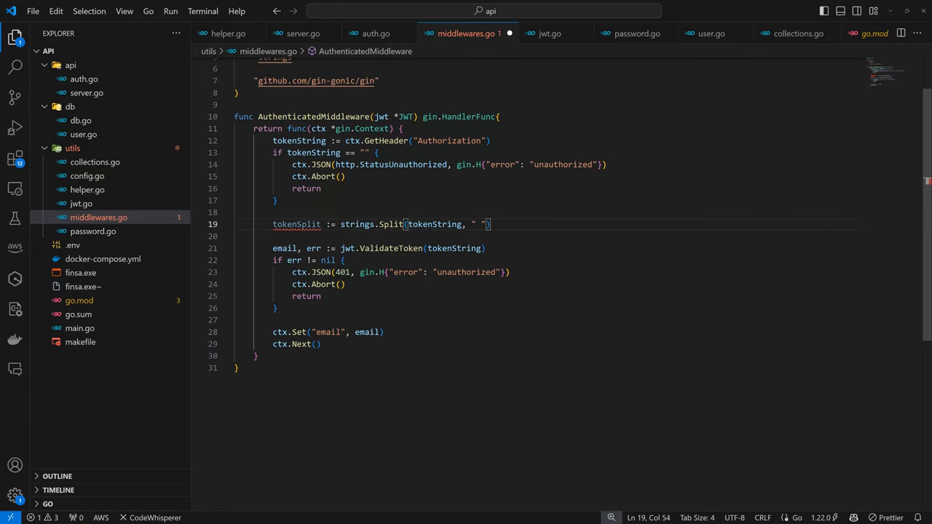
- Abort with 401 when tokenSplit doesn't have exactly two parts
{"action": "type", "text": "if len(tokenSplit) != 2 {"}
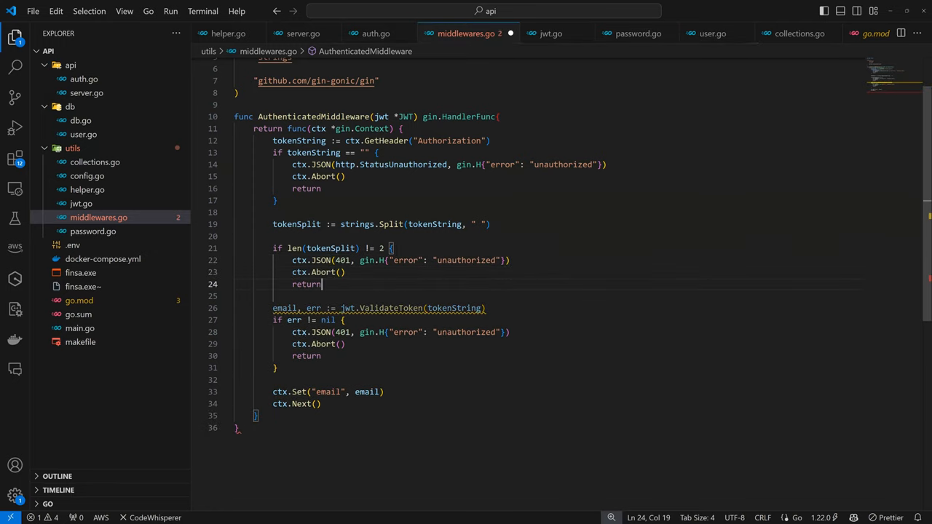
{"action": "key", "text": "Enter"}
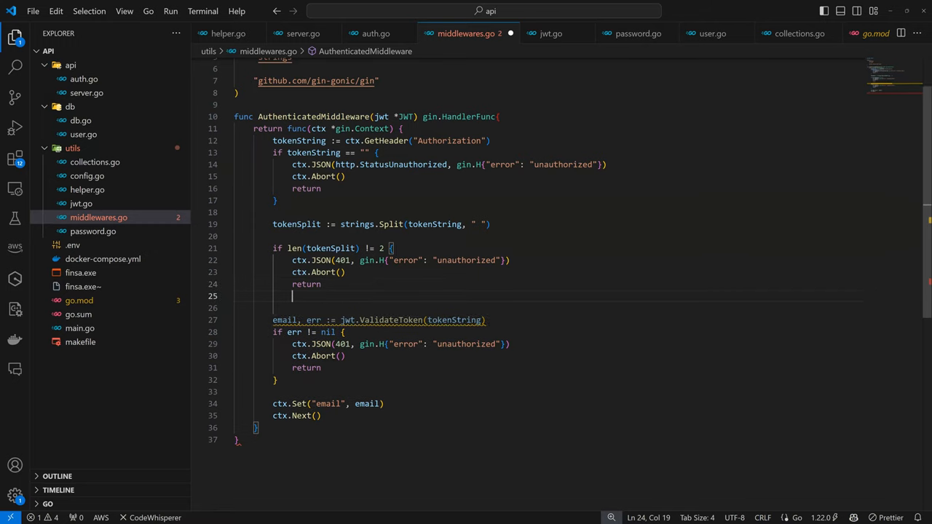
{"action": "type", "text": "}"}
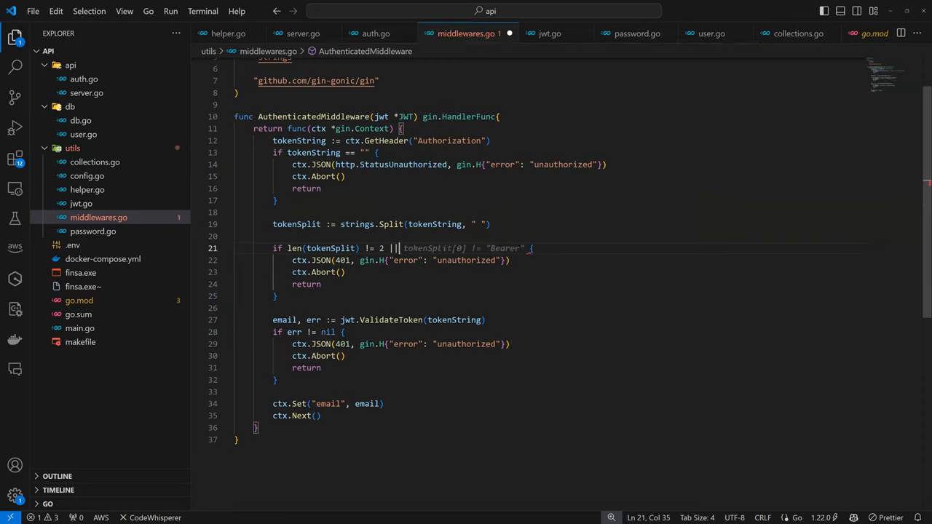
- Reject a first part that lowercased isn't bearer and store the email under user_email
{"action": "type", "text": "strings."}
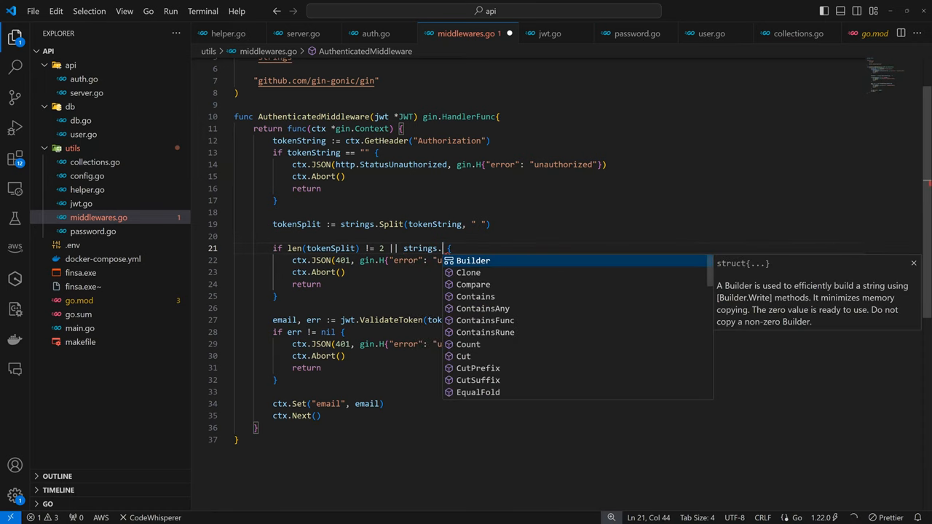
{"action": "type", "text": "T"}
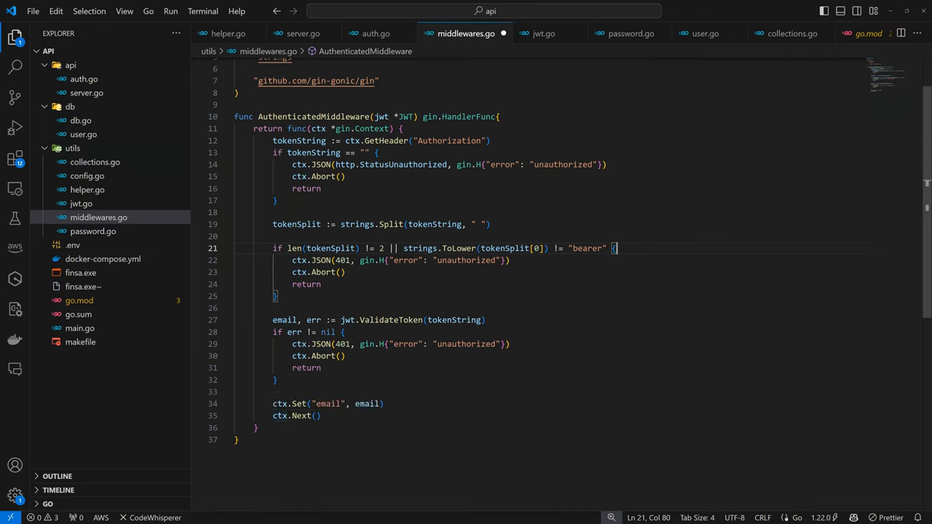
{"action": "double_click", "coordinate": [327, 404]}
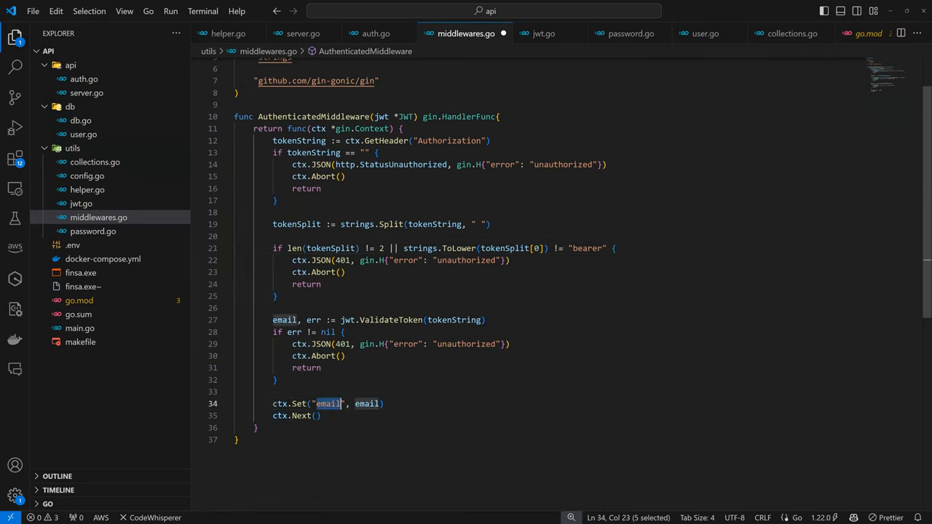
{"action": "type", "text": "user_"}
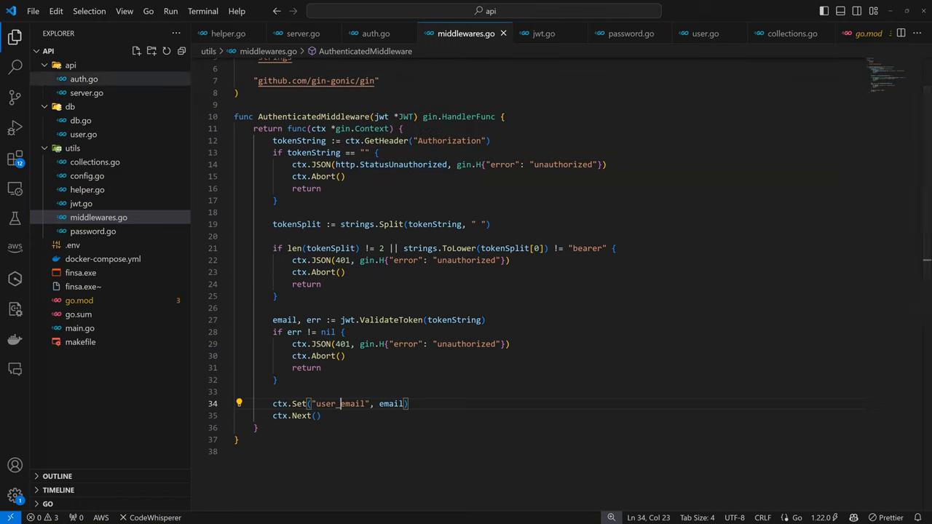
{"action": "mouse_move", "coordinate": [85, 79]}
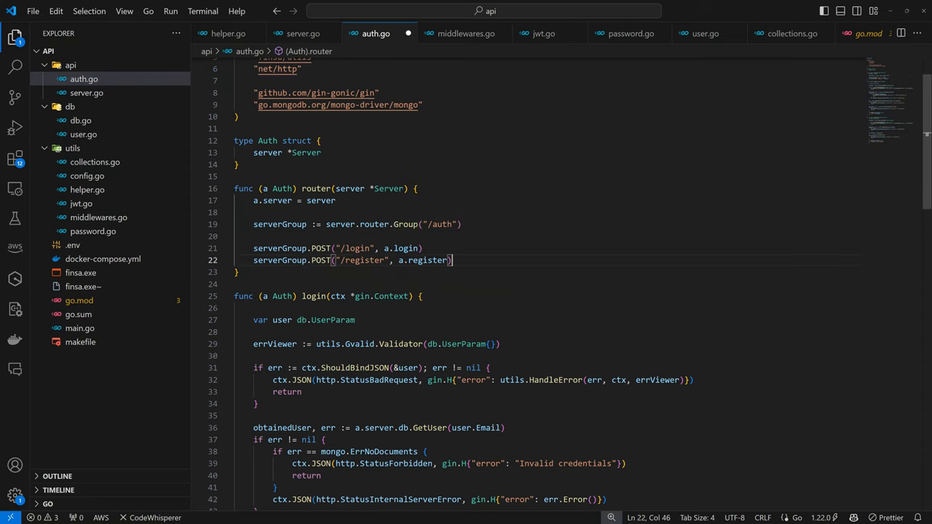
- Register serverGroup.GET("/me") behind AuthenticatedMiddleware(server.jwt), handled by a.activeUser
{"action": "type", "text": "serverGroup.GET(\"/test\", utils.AuthenticatedMiddleware(server.jwt), a.test)"}
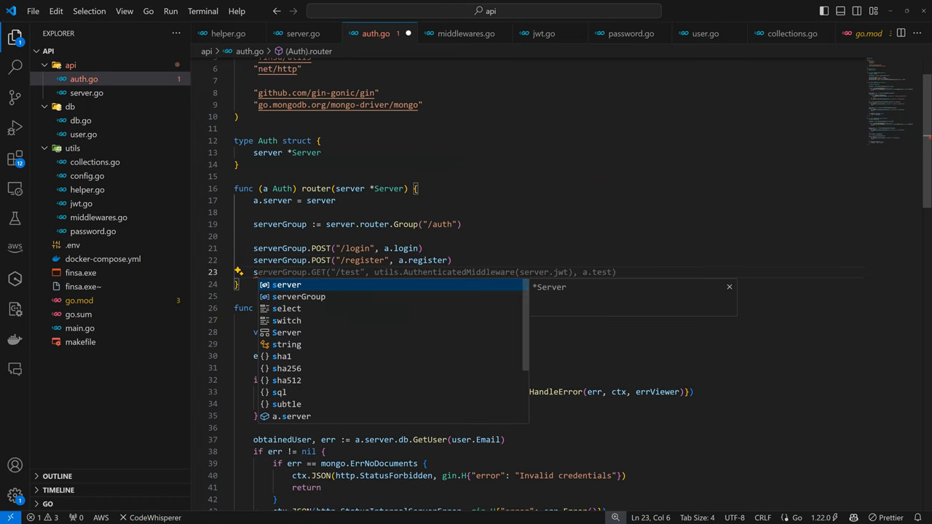
{"action": "key", "text": "Escape"}
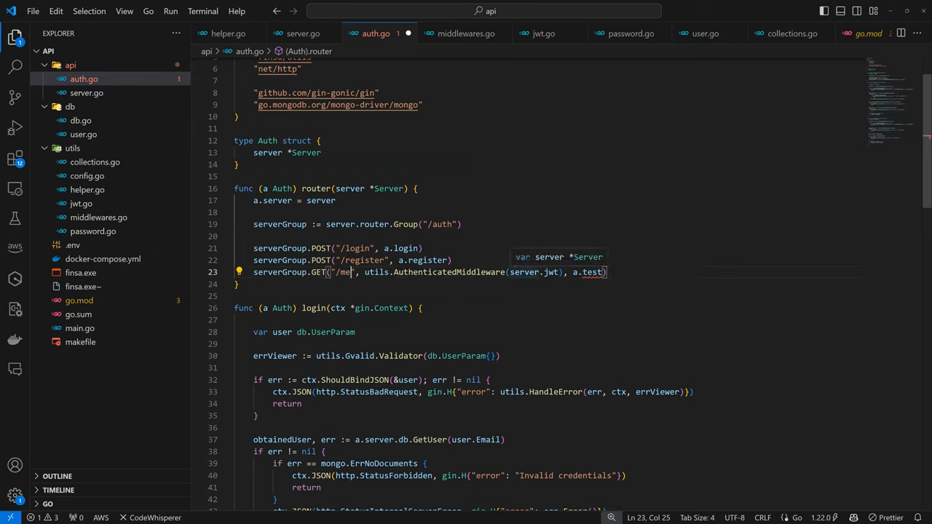
{"action": "mouse_move", "coordinate": [376, 272]}
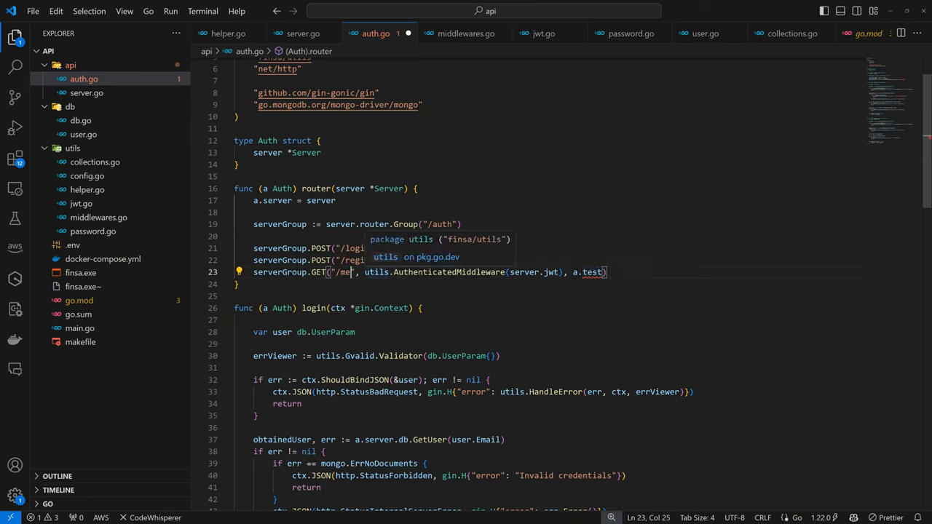
{"action": "double_click", "coordinate": [533, 272]}
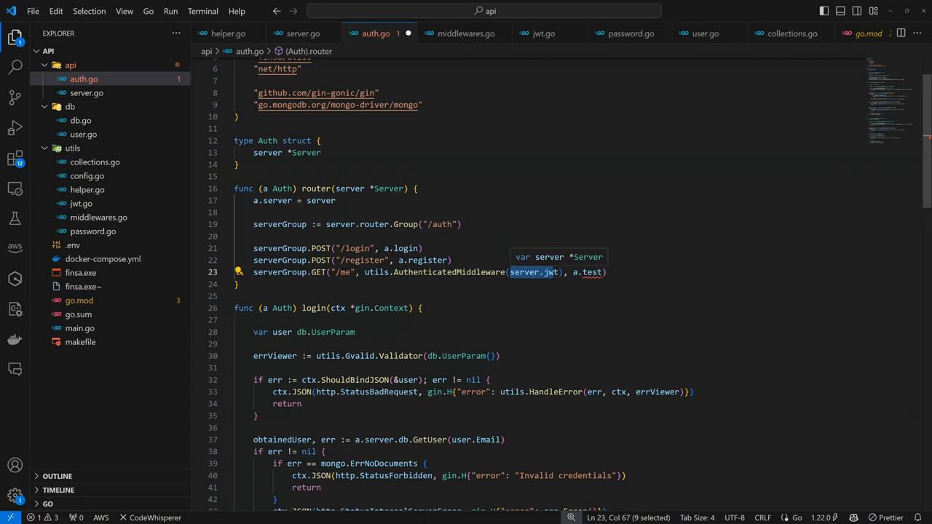
{"action": "key", "text": "shift+Right"}
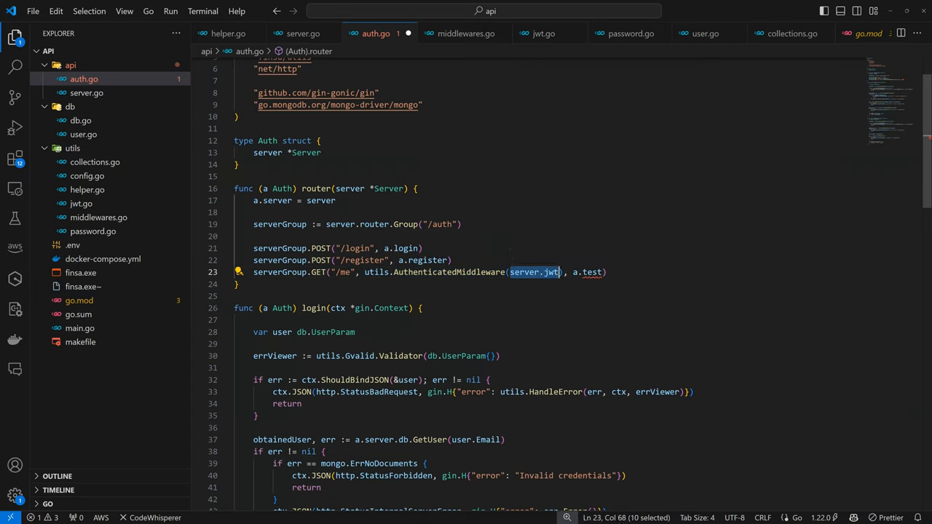
{"action": "double_click", "coordinate": [592, 272]}
{"action": "type", "text": "activeUser"}
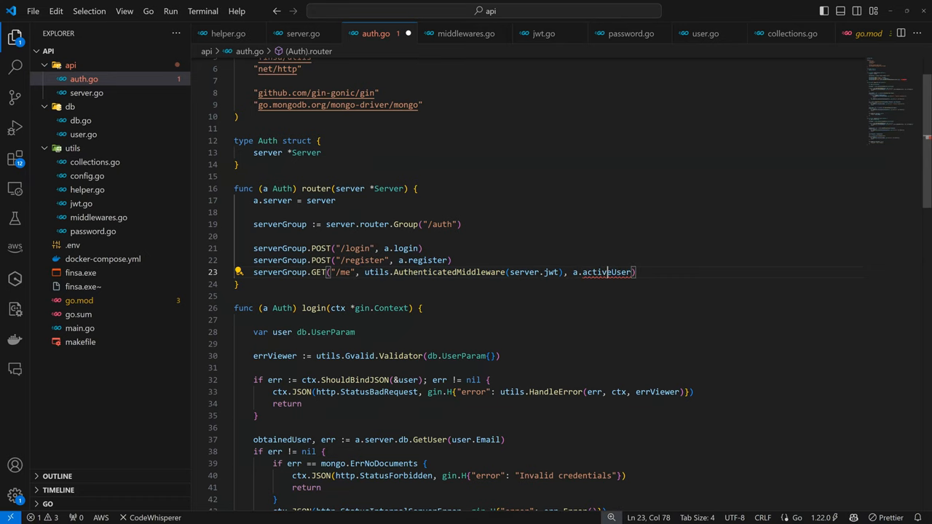
- Write activeUser reading user_email and fetching the user, storing string(email) in the middleware
{"action": "scroll", "scroll_direction": "down", "scroll_amount": 3}
{"action": "type", "text": "user, err := a.server.db.GetUser(email.(string))"}
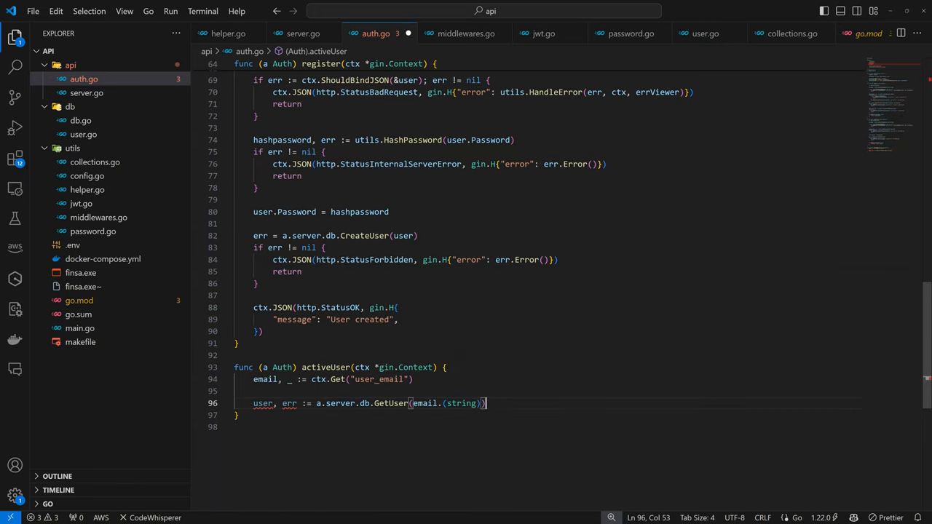
{"action": "mouse_move", "coordinate": [262, 378]}
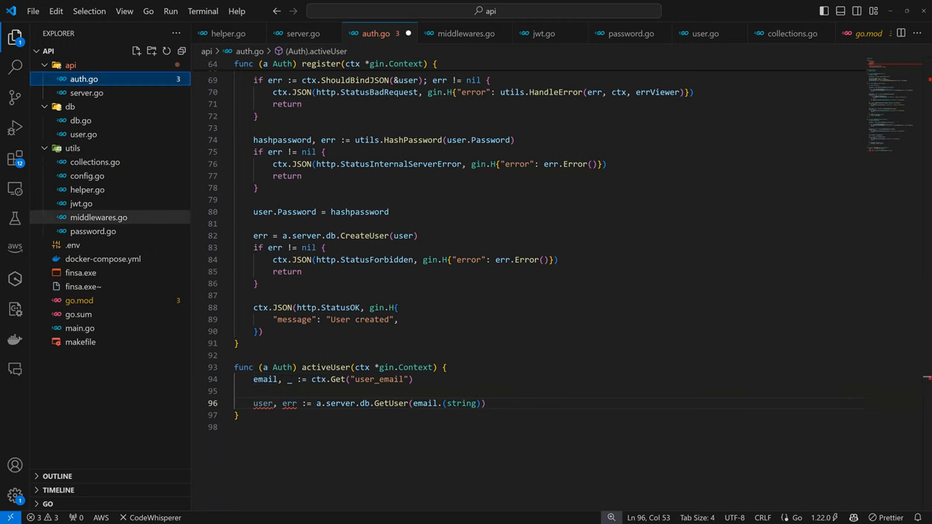
{"action": "left_click", "coordinate": [466, 33]}
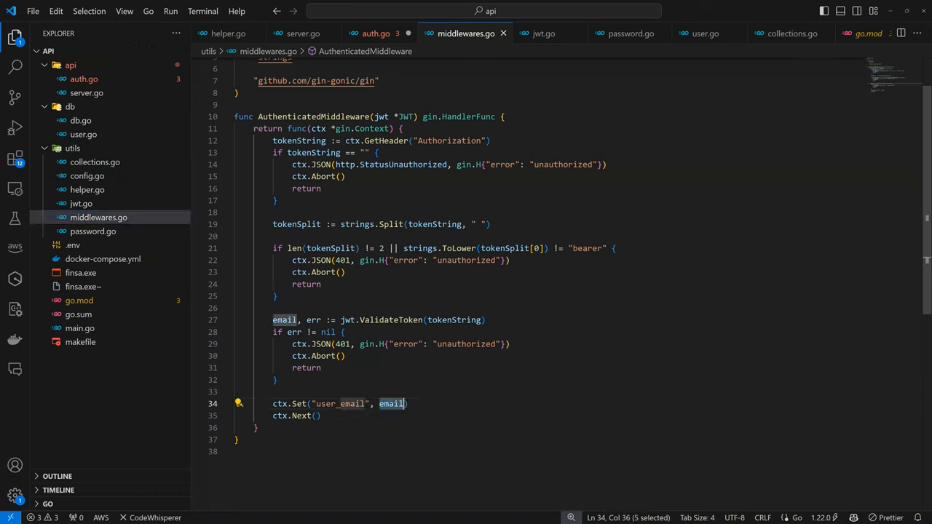
{"action": "type", "text": "string("}
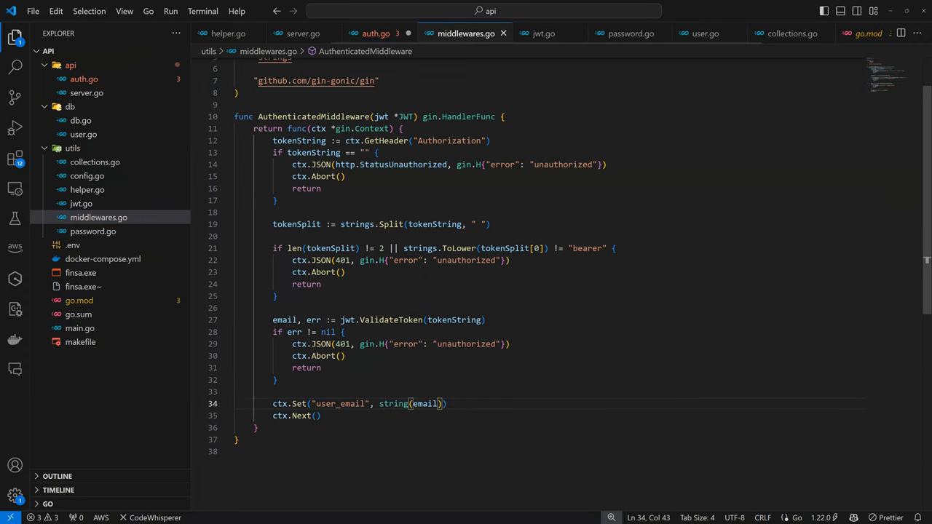
{"action": "left_click", "coordinate": [376, 34]}
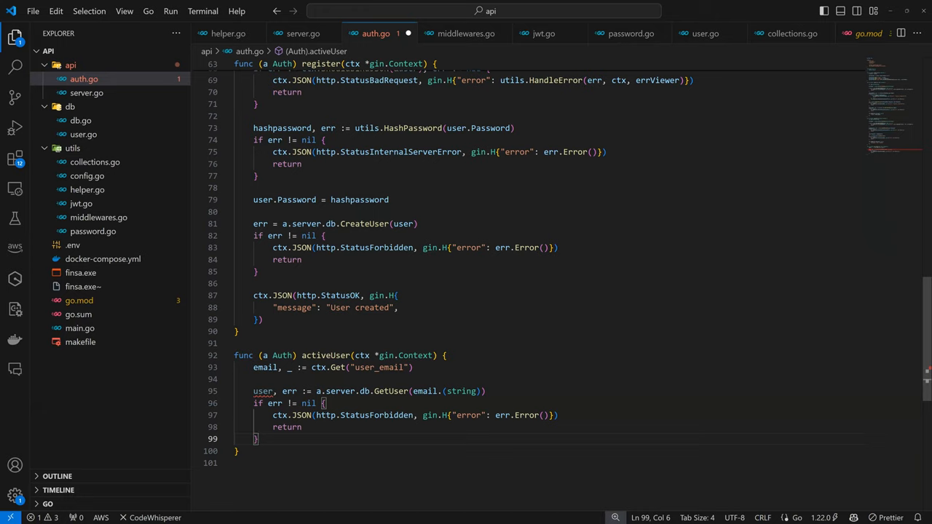
- Return ctx.JSON(http.StatusOK, gin.H{...}) with the found user's email from activeUser
{"action": "key", "text": "Enter"}
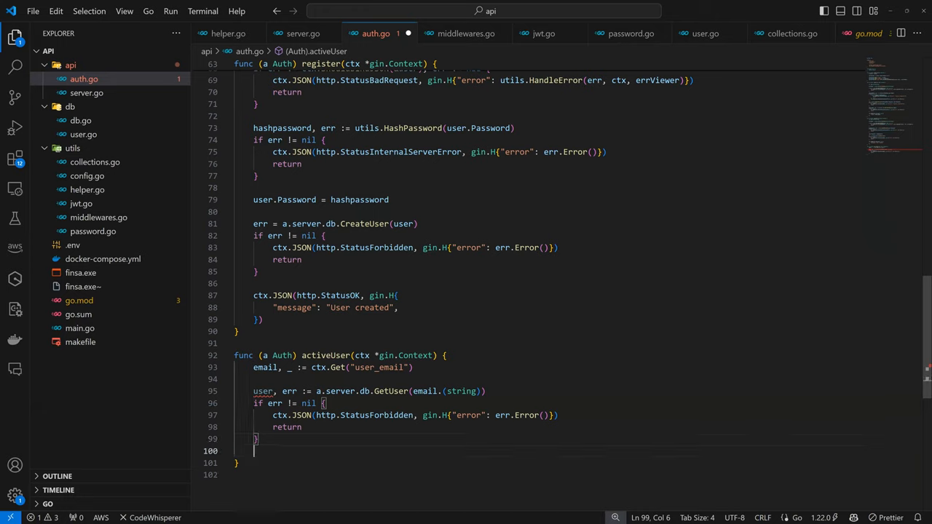
{"action": "type", "text": "ctx.JSON(http.StatusOK, gin.H{"}
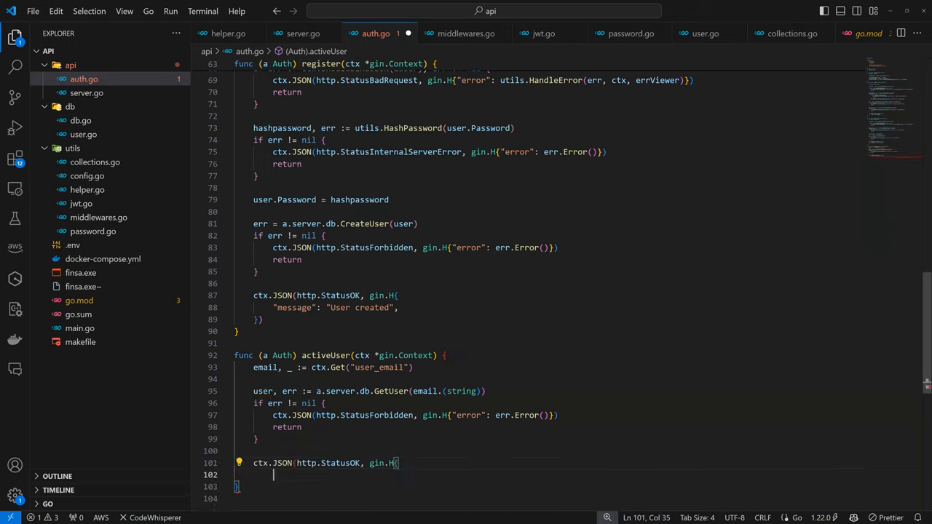
{"action": "type", "text": "\"email\": user.Email,"}
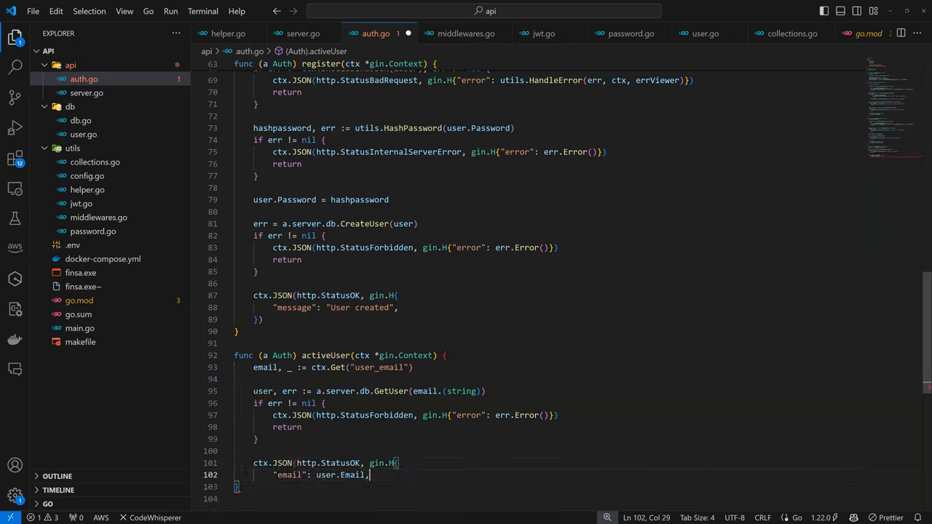
{"action": "double_click", "coordinate": [289, 474]}
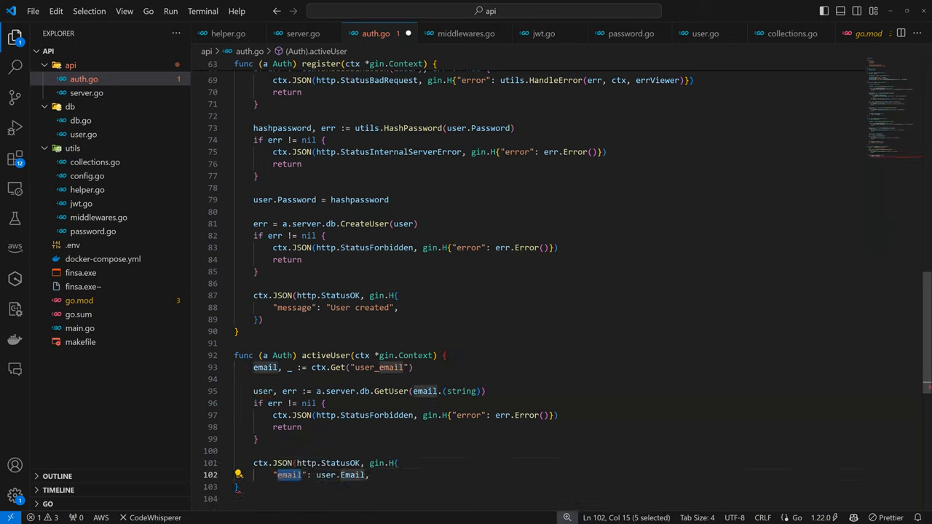
{"action": "type", "text": "message"}
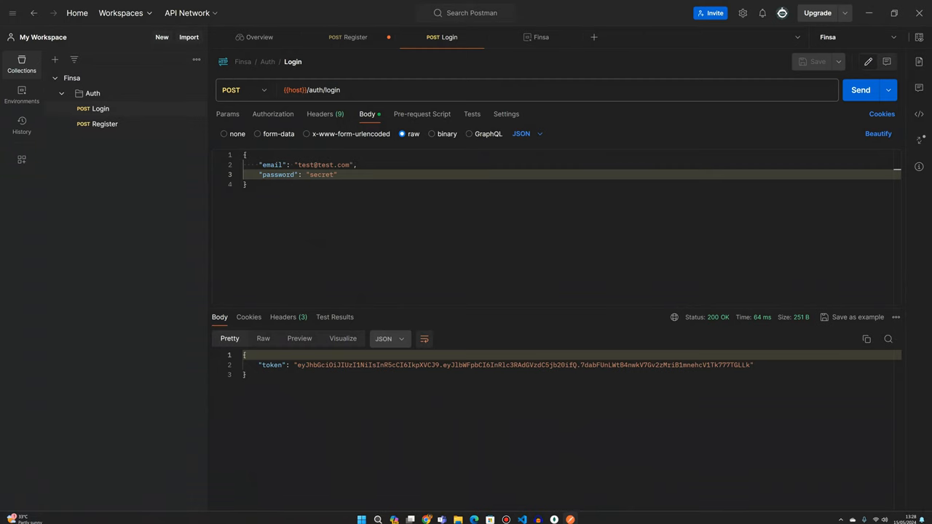
- Check the Finsa environment variables and copy the JWT from the Login response
{"action": "left_click", "coordinate": [20, 94]}
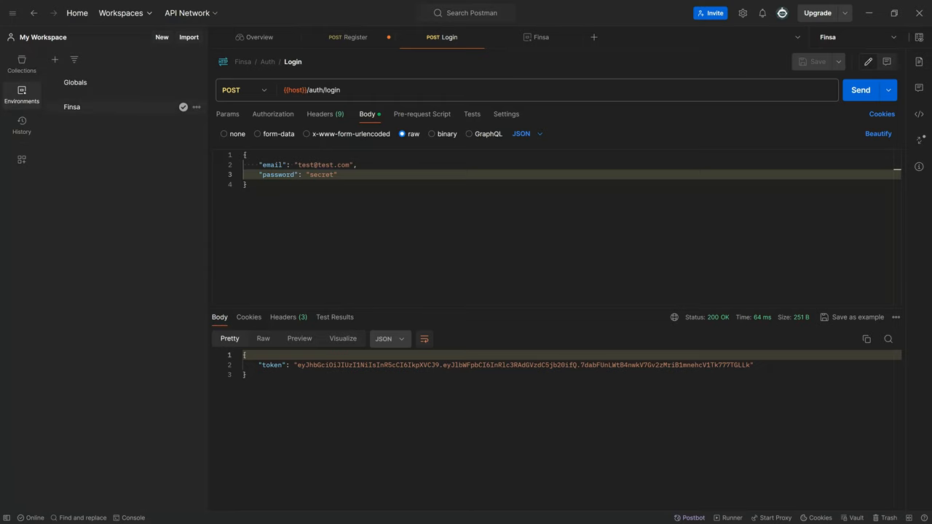
{"action": "left_click", "coordinate": [541, 38]}
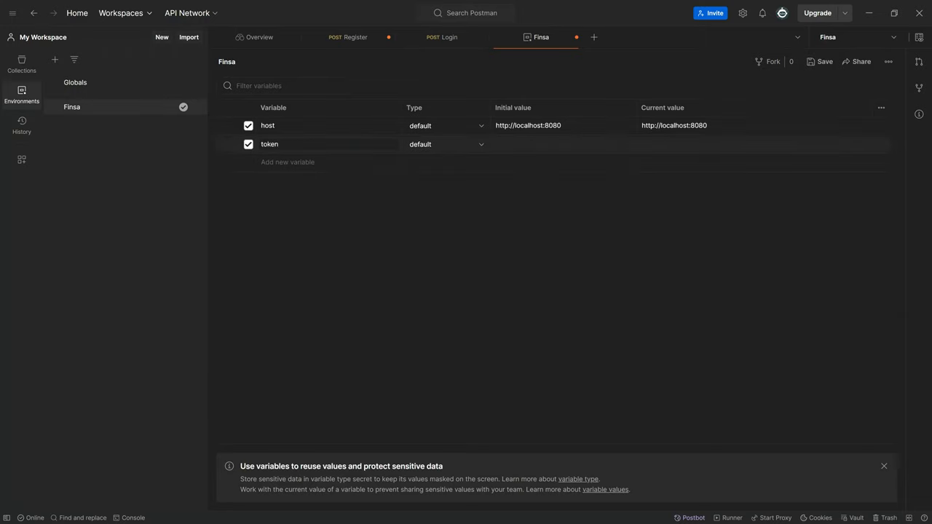
{"action": "left_click", "coordinate": [21, 64]}
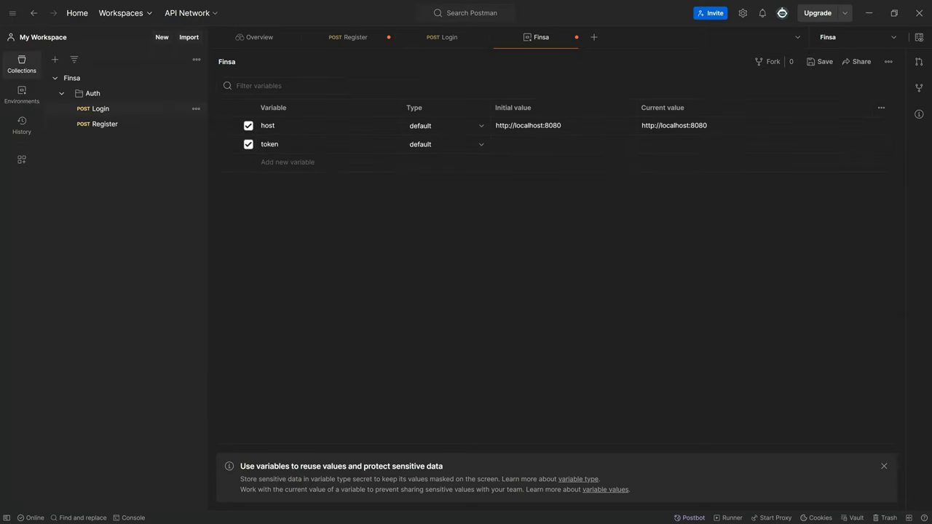
{"action": "left_click", "coordinate": [441, 38]}
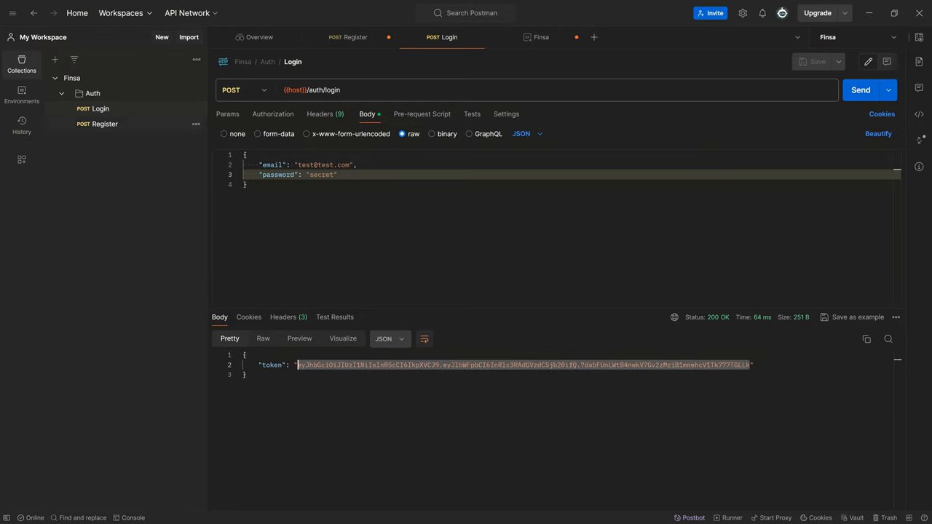
- Store the JWT as a token variable in the Finsa environment and return to the Auth folder
{"action": "left_click", "coordinate": [21, 93]}
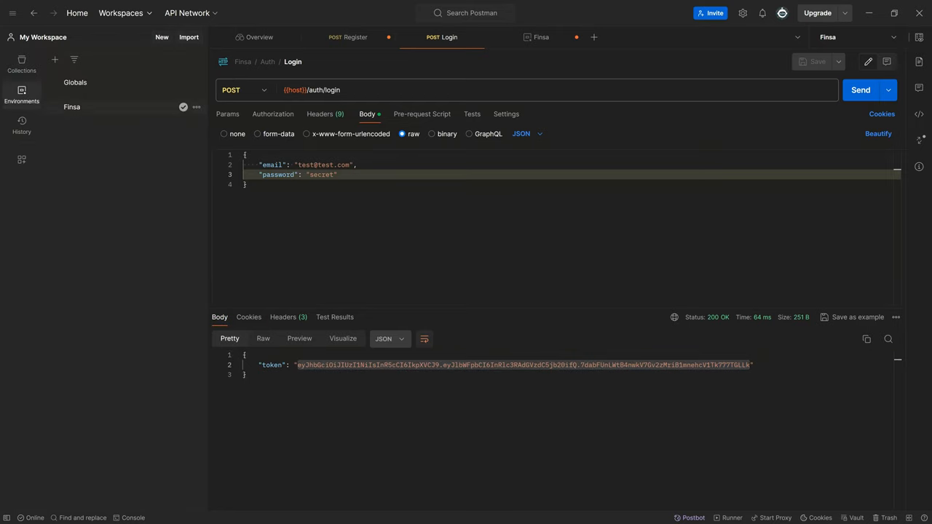
{"action": "left_click", "coordinate": [541, 38]}
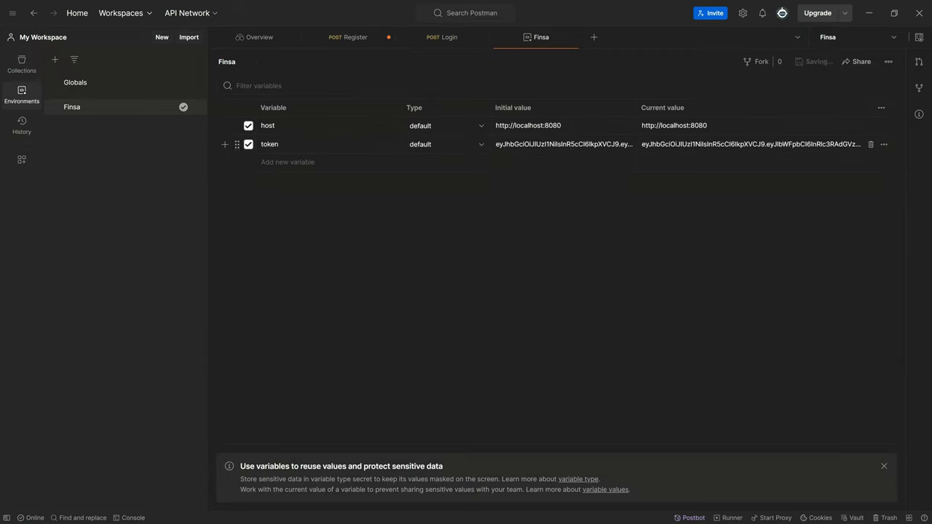
{"action": "left_click", "coordinate": [21, 64]}
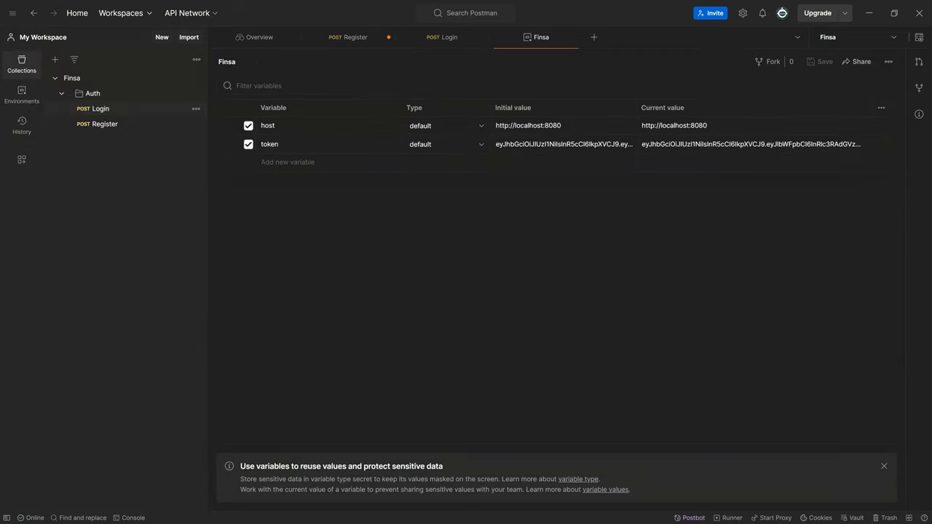
{"action": "left_click", "coordinate": [195, 93]}
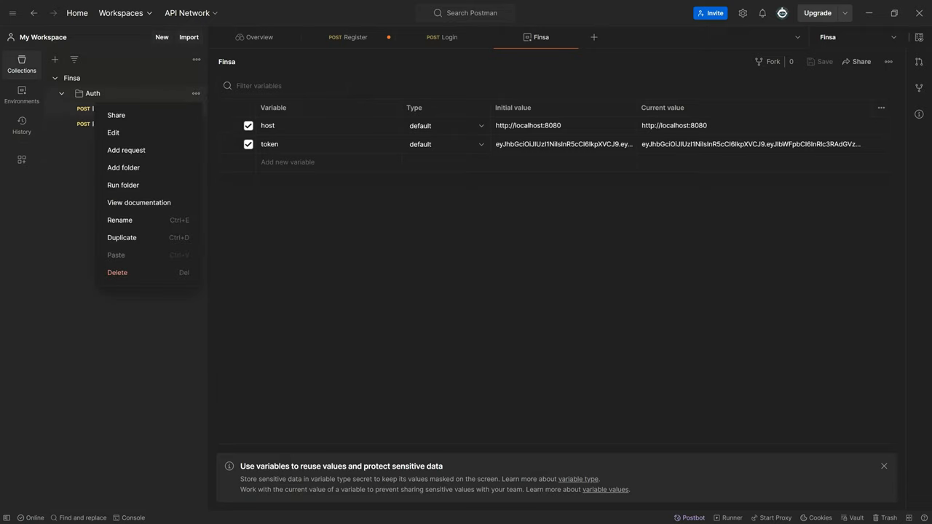
- Add an Active User GET request to {{host}}/auth/me and send it, getting 401
{"action": "left_click", "coordinate": [125, 150]}
{"action": "type", "text": "Active User"}
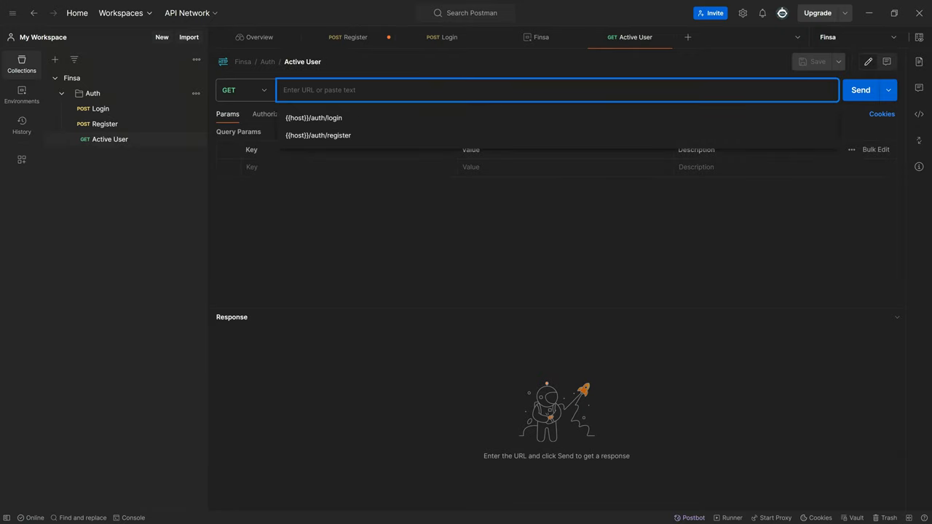
{"action": "left_click", "coordinate": [313, 116]}
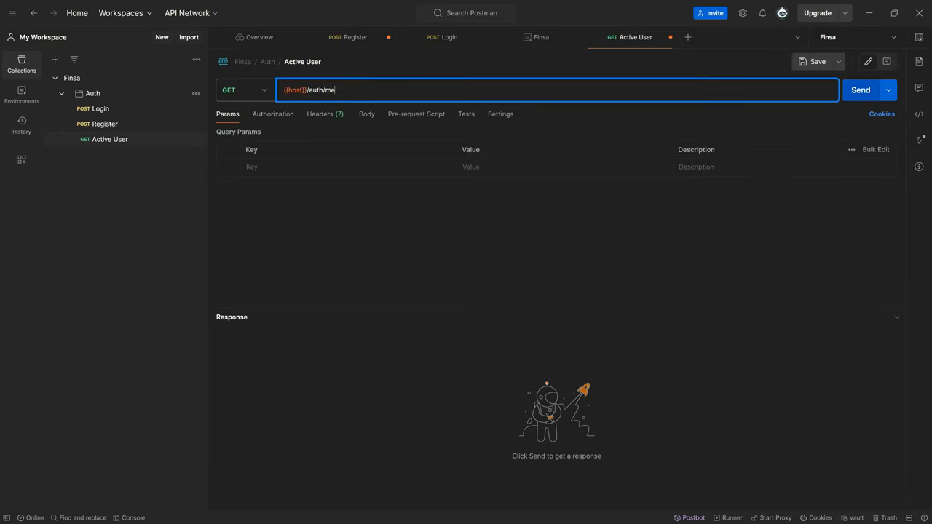
{"action": "left_click", "coordinate": [859, 91]}
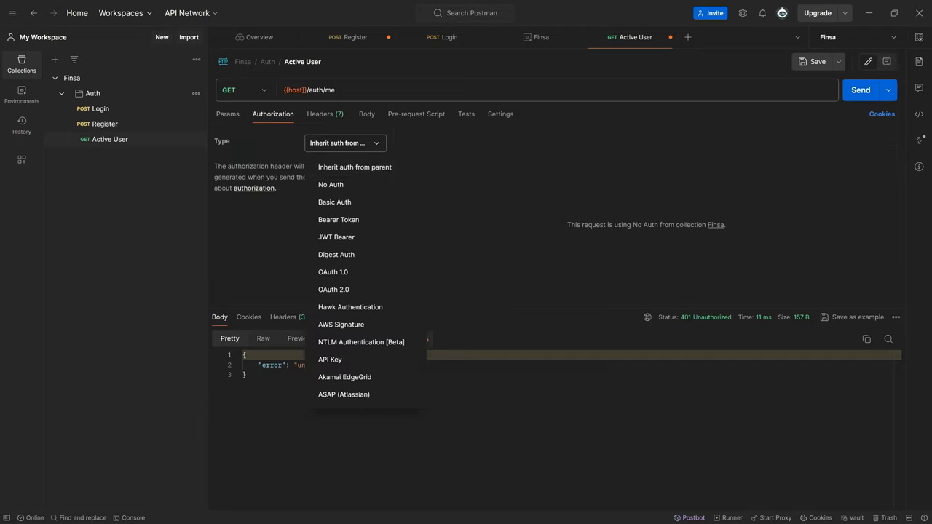
- Authorise the request with a Bearer Token using the {{token}} variable
{"action": "left_click", "coordinate": [338, 218]}
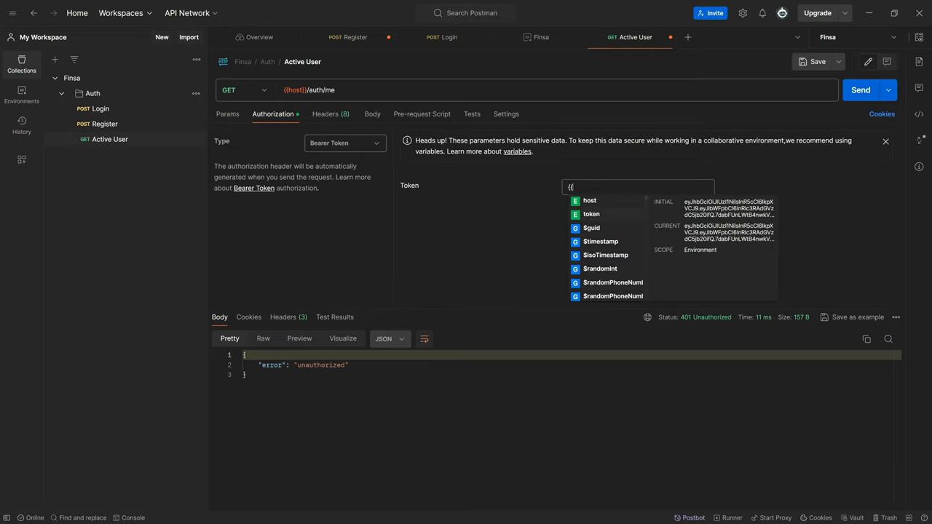
{"action": "left_click", "coordinate": [591, 214]}
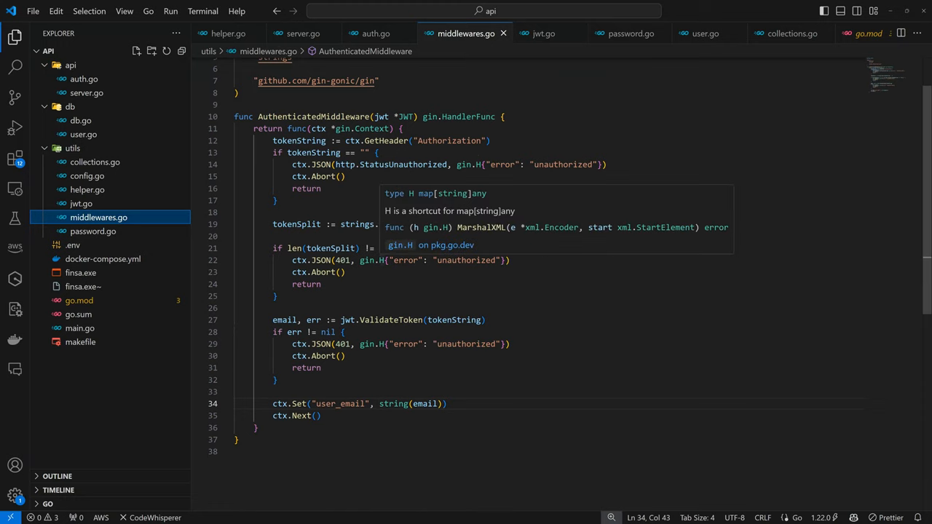
- Replace the generic "unauthorized" after ValidateToken with err.Error() and save middlewares.go
{"action": "double_click", "coordinate": [463, 259]}
{"action": "type", "text": "token spli"}
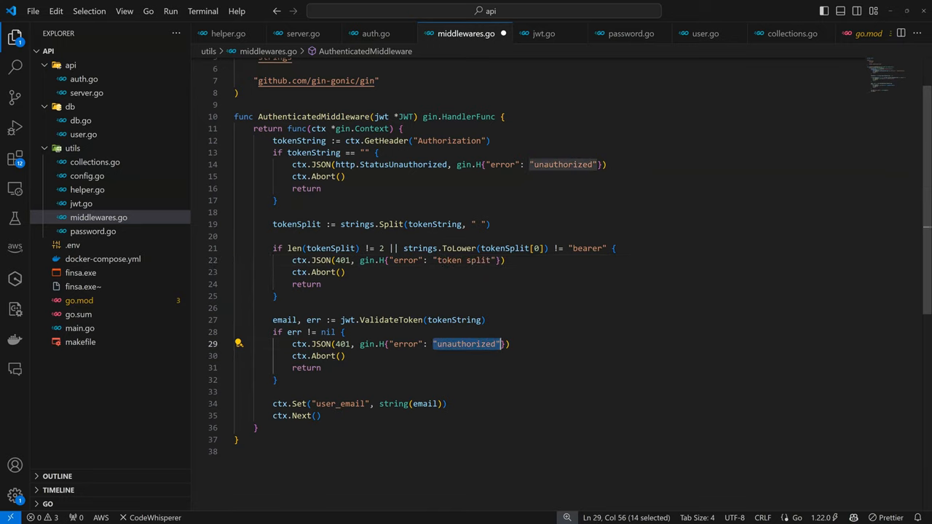
{"action": "type", "text": "err.Error()"}
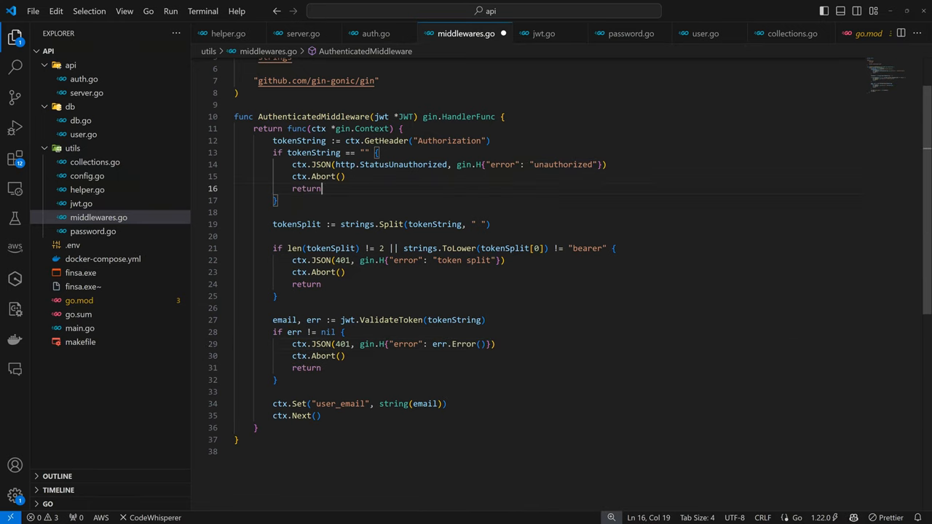
{"action": "key", "text": "ctrl+s"}
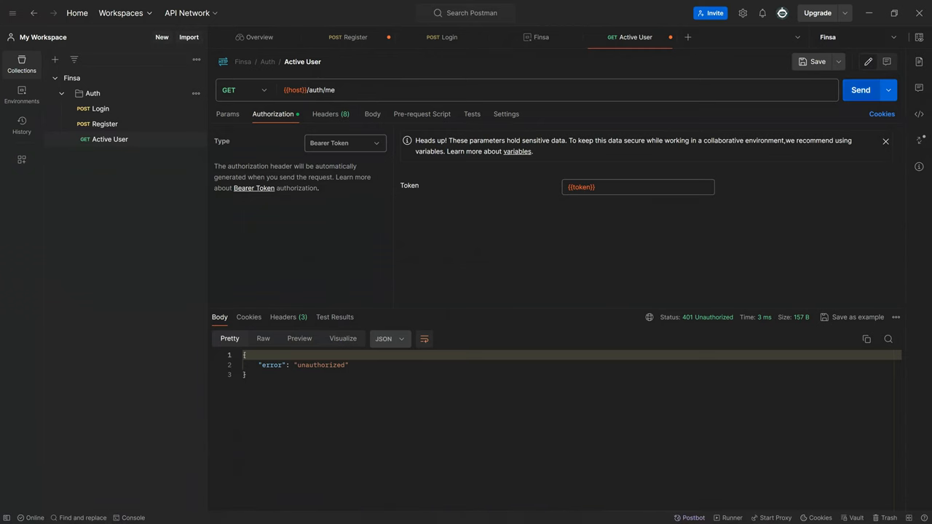
- Resend the Active User request and see it still returns 401 unauthorized
{"action": "left_click", "coordinate": [861, 90]}
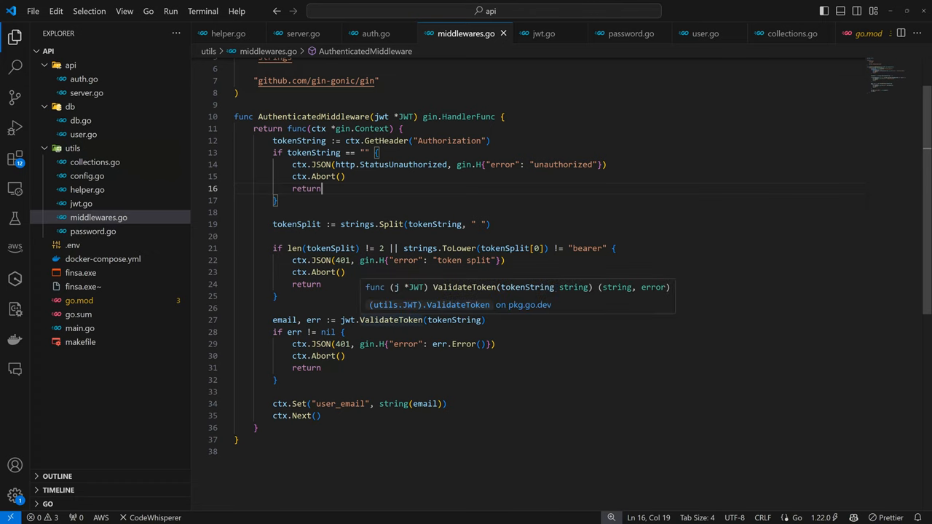
- Jump from middlewares.go to the ValidateToken definition in jwt.go
{"action": "left_click", "coordinate": [543, 33]}
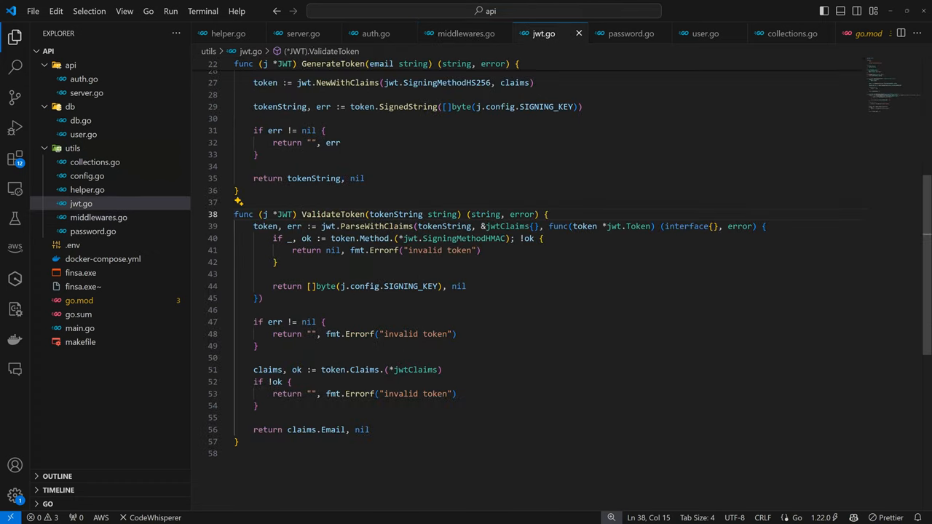
{"action": "left_click", "coordinate": [300, 214]}
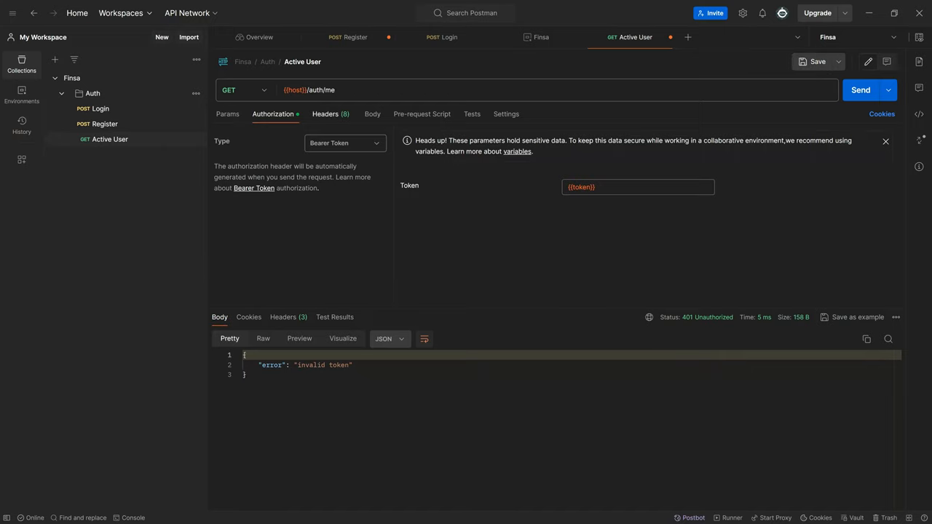
- Check the Active User headers, then send the Login request to get a fresh token
{"action": "left_click", "coordinate": [325, 114]}
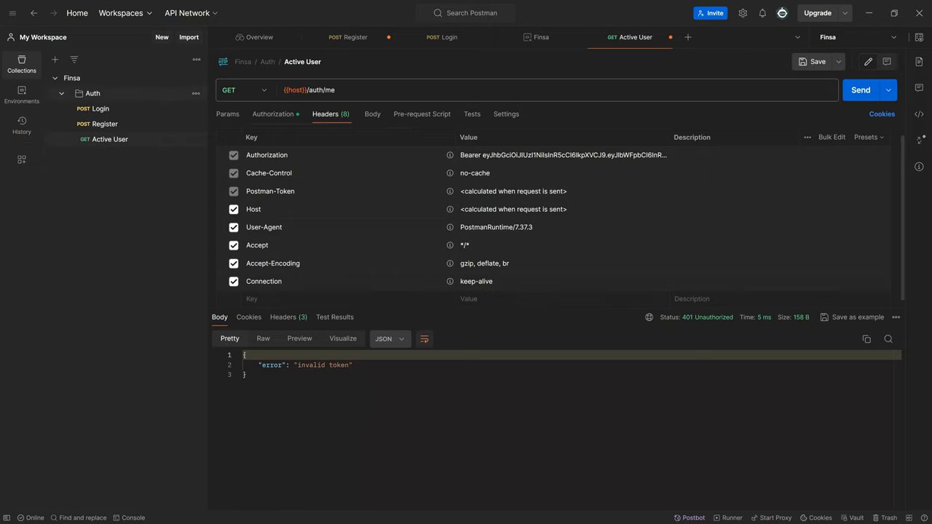
{"action": "left_click", "coordinate": [443, 38]}
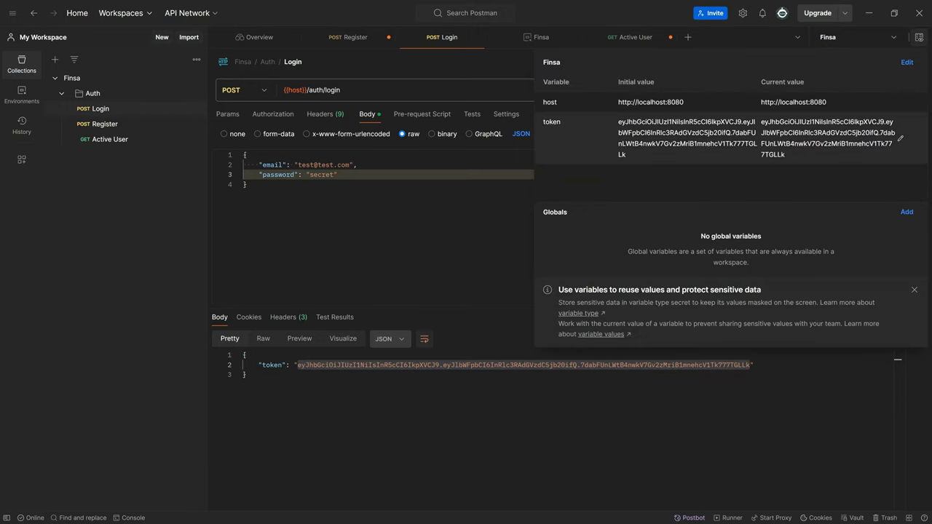
{"action": "left_click", "coordinate": [827, 122]}
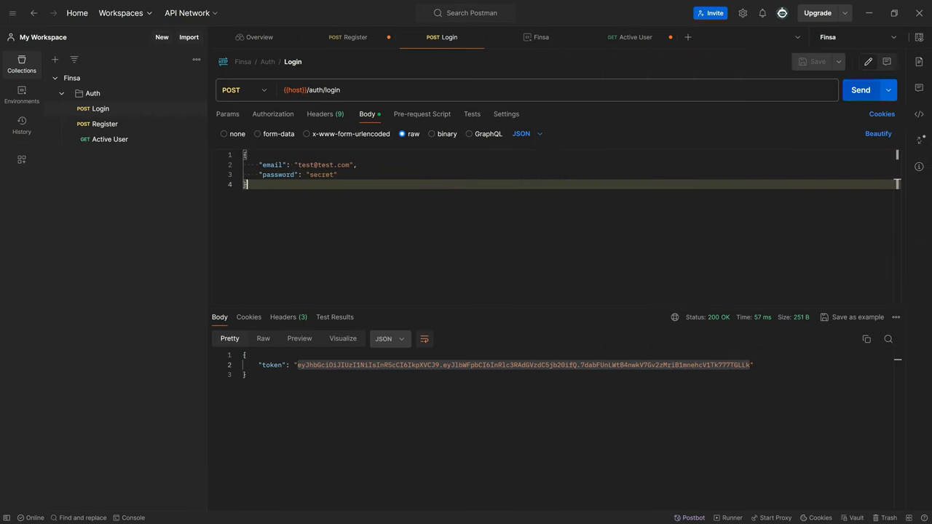
- Resend the Active User request with the new token; it still answers 401 "invalid token"
{"action": "left_click", "coordinate": [629, 38]}
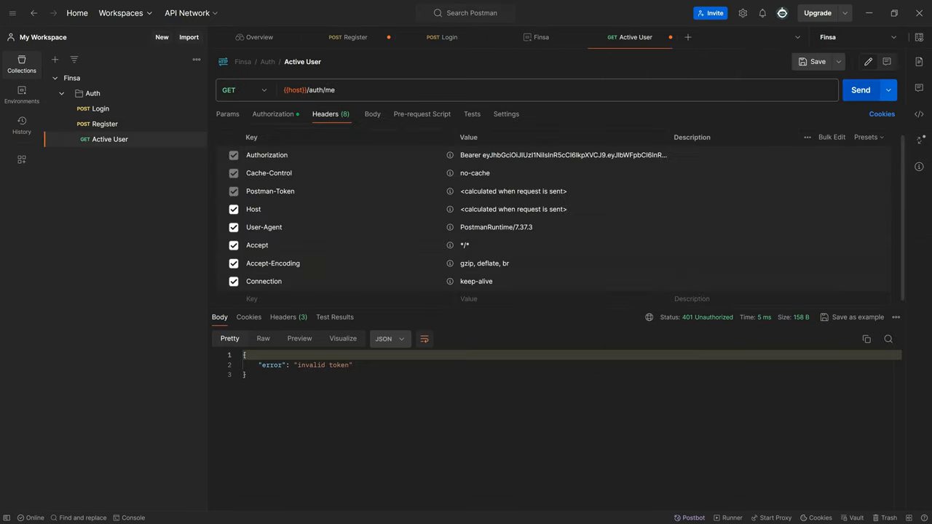
{"action": "left_click", "coordinate": [859, 90]}
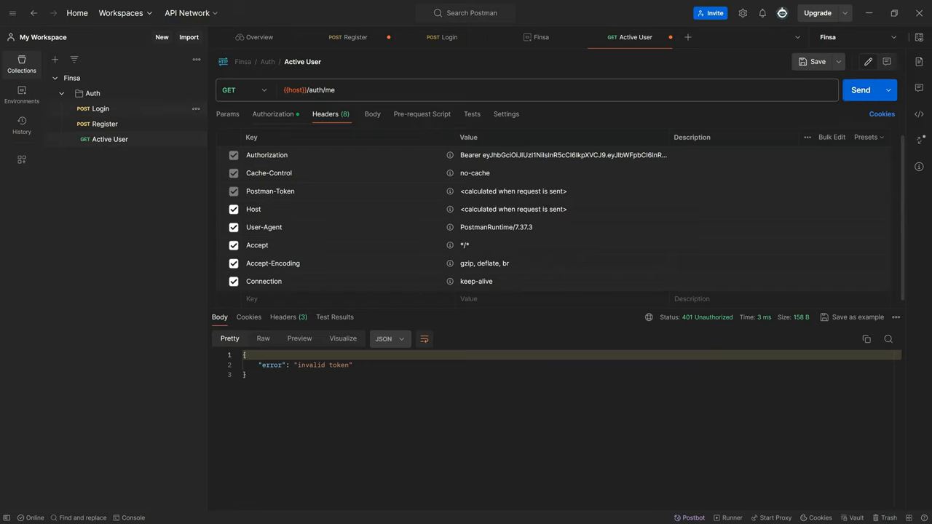
{"action": "left_click", "coordinate": [859, 90]}
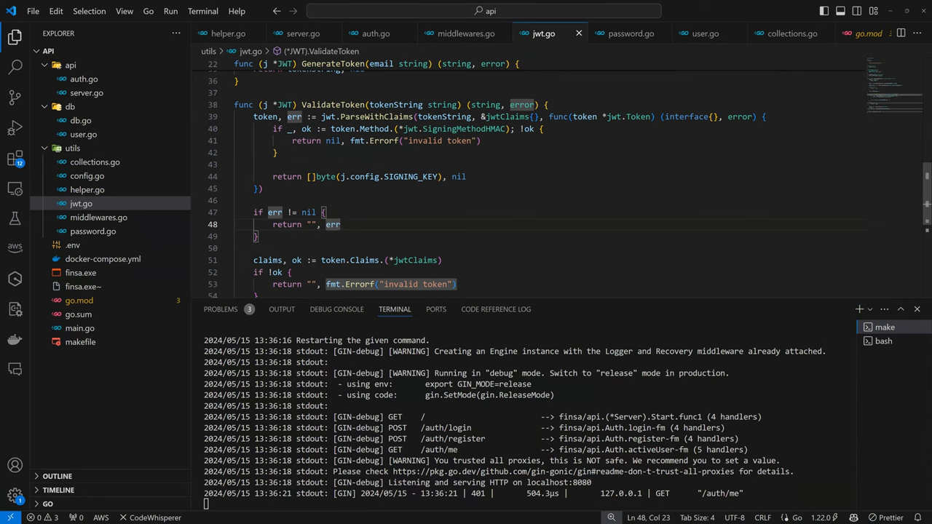
- Return the raw parse error instead of "invalid token" in jwt.go and save to rebuild the server
{"action": "key", "text": "Backspace"}
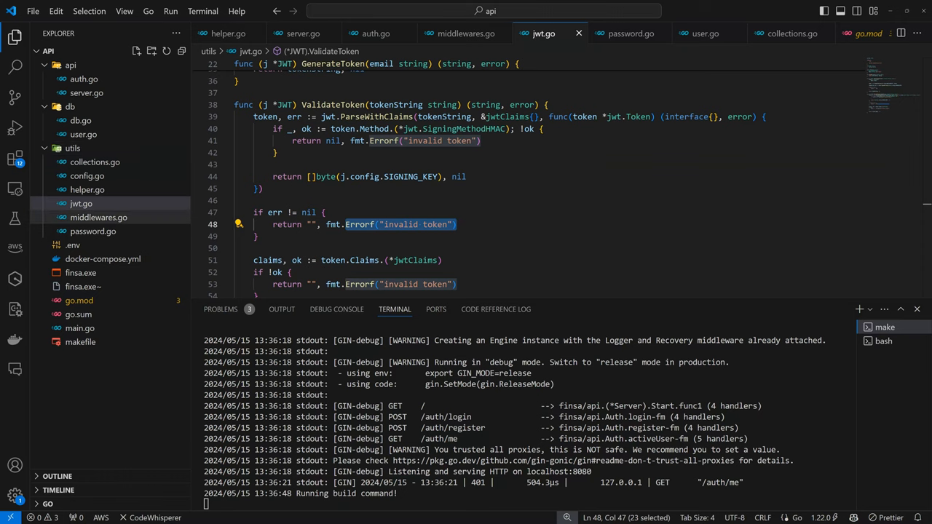
{"action": "left_click", "coordinate": [466, 33]}
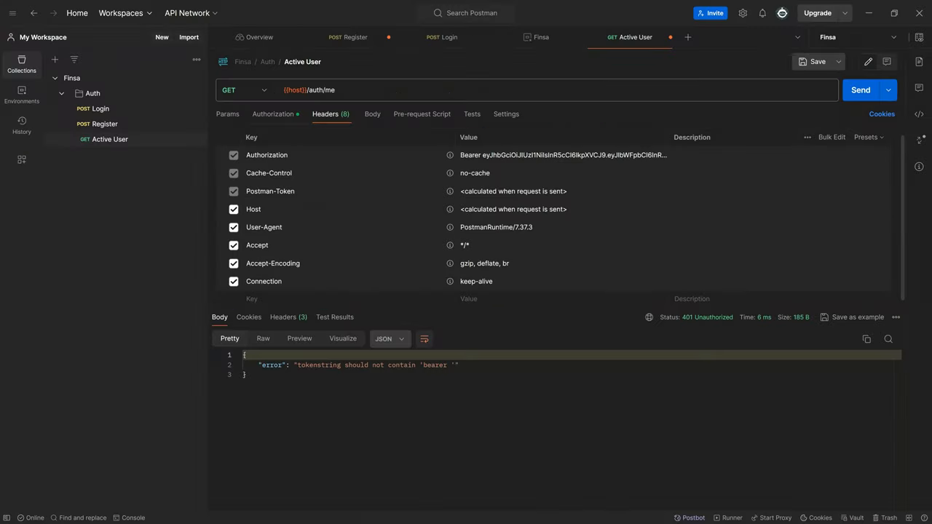
{"action": "left_click", "coordinate": [859, 91]}
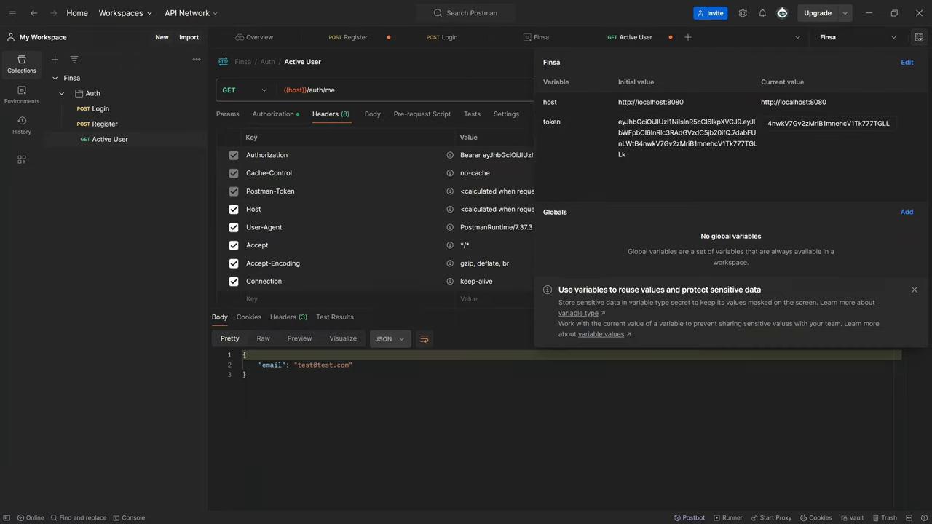
{"action": "left_click", "coordinate": [859, 90]}
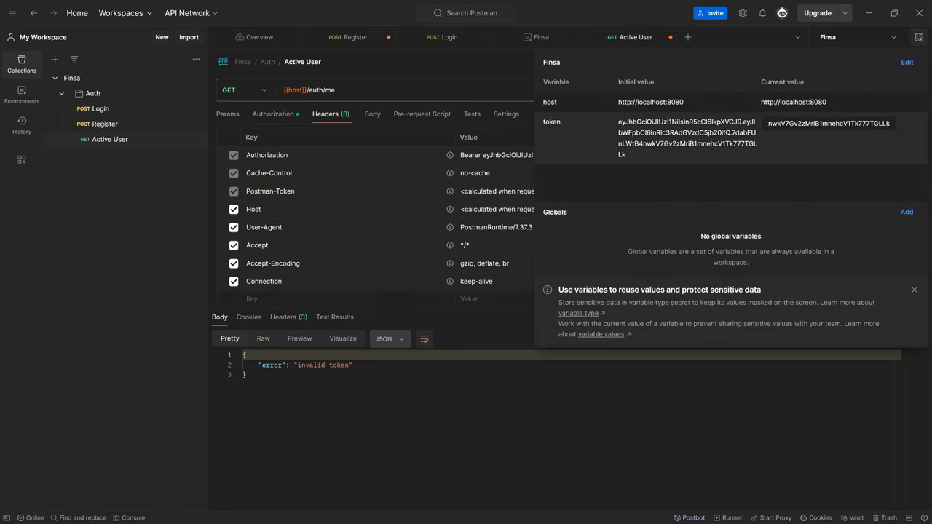
{"action": "left_click", "coordinate": [859, 90]}
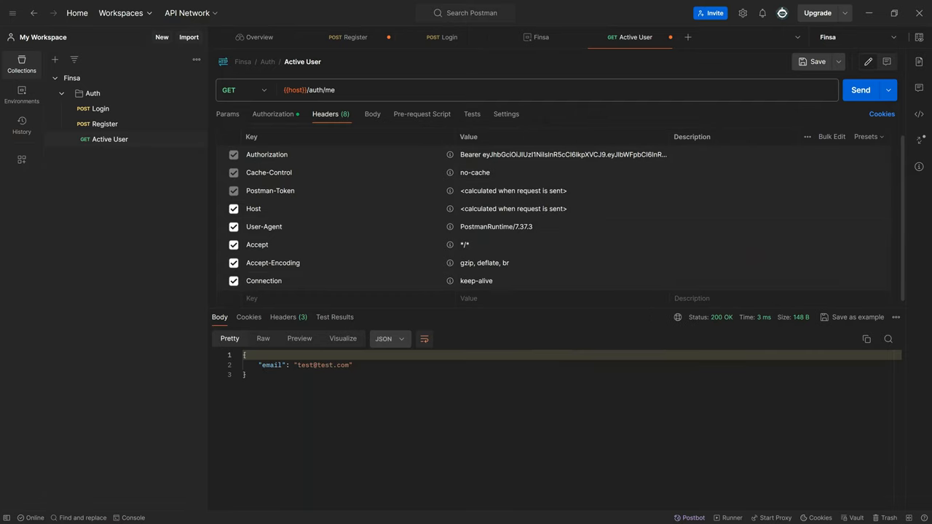